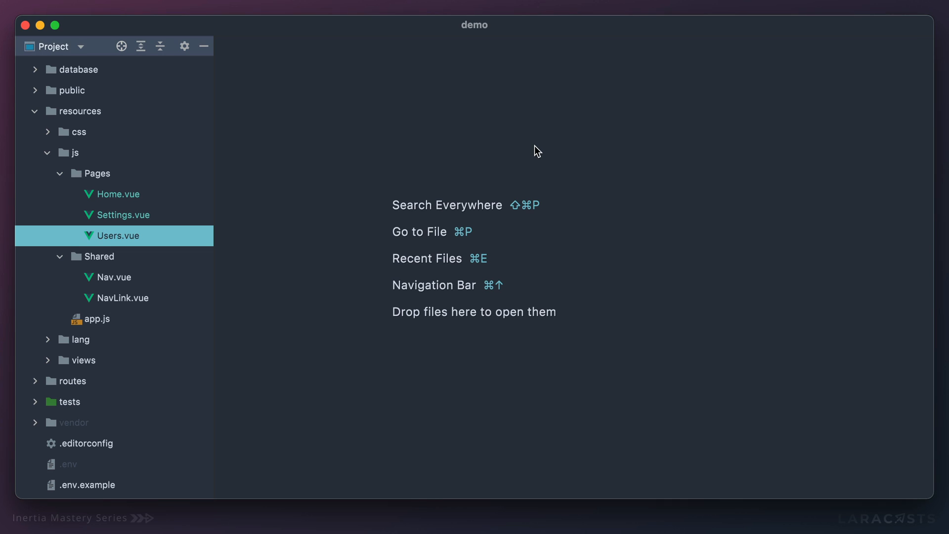
pyautogui.moveTo(124, 200)
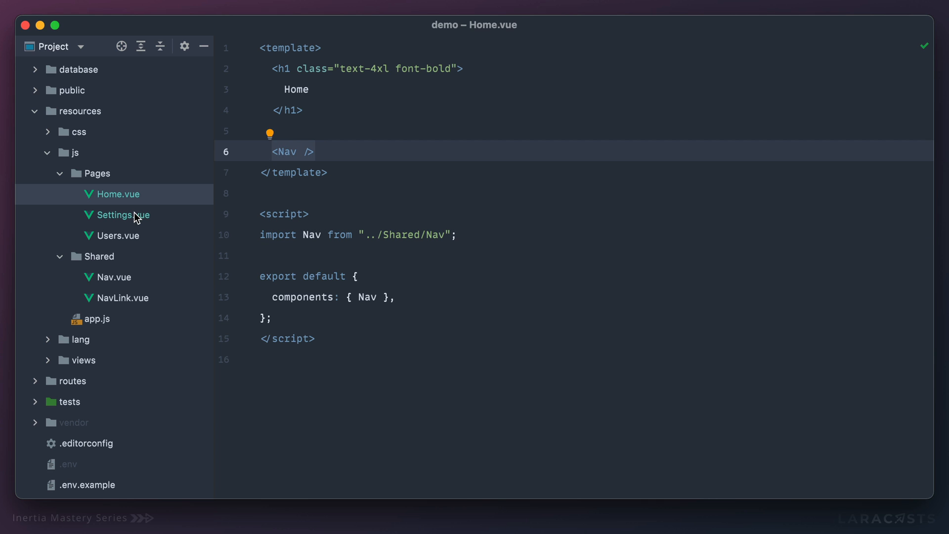
# - Open Settings.vue from the Project tool window to review its navigation
pyautogui.click(118, 235)
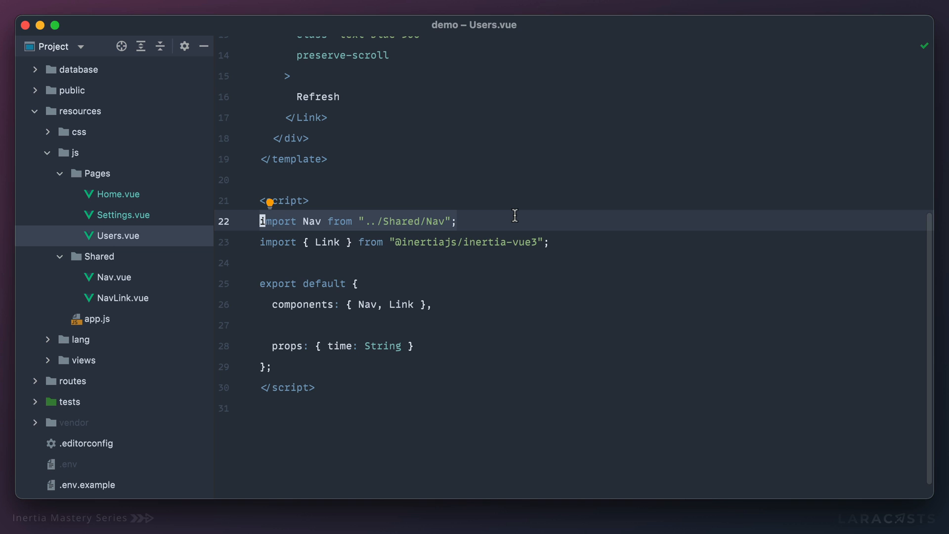
# - Create a new Vue component named Layout in the Shared folder
pyautogui.click(101, 256)
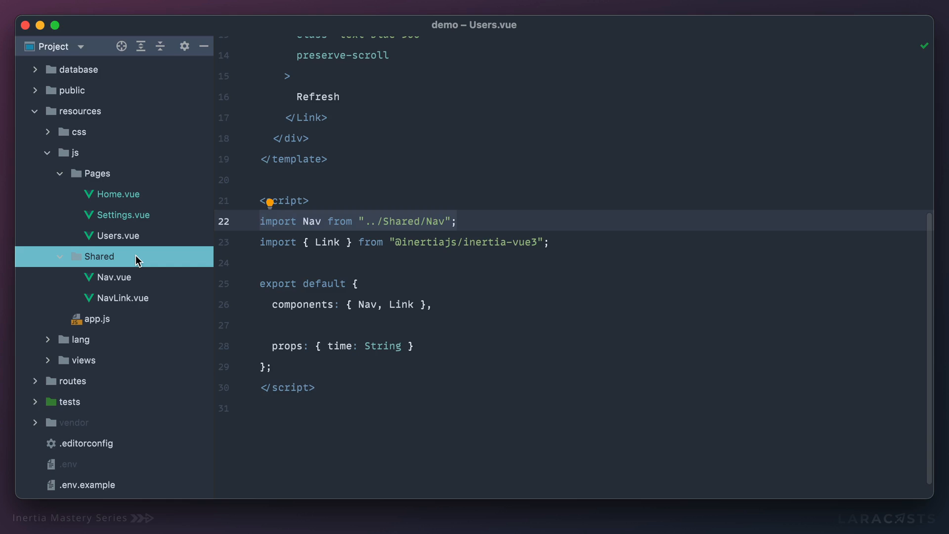
pyautogui.write('Layout')
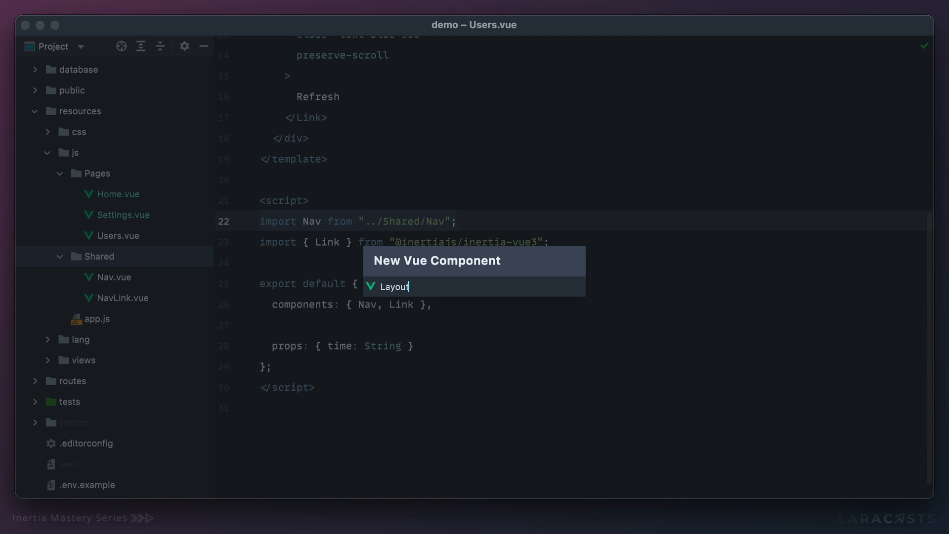
pyautogui.press('Enter')
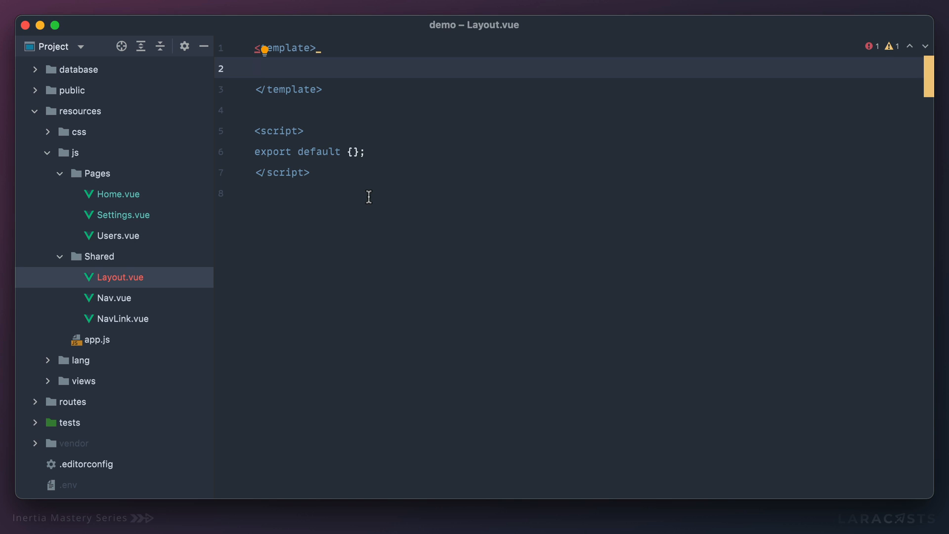
# - Render <Nav /> in Layout's template, import Nav from './Nav' and register it
pyautogui.write('<Na')
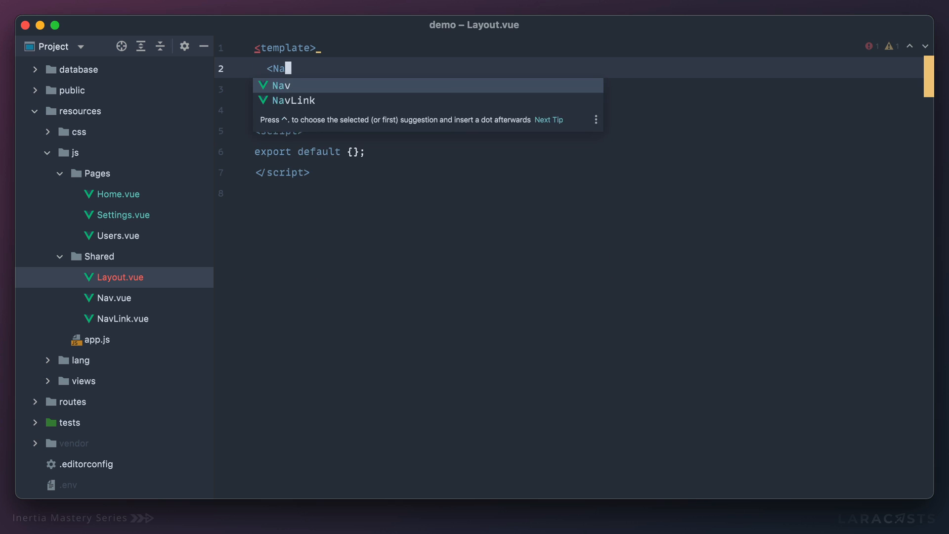
pyautogui.press('Tab')
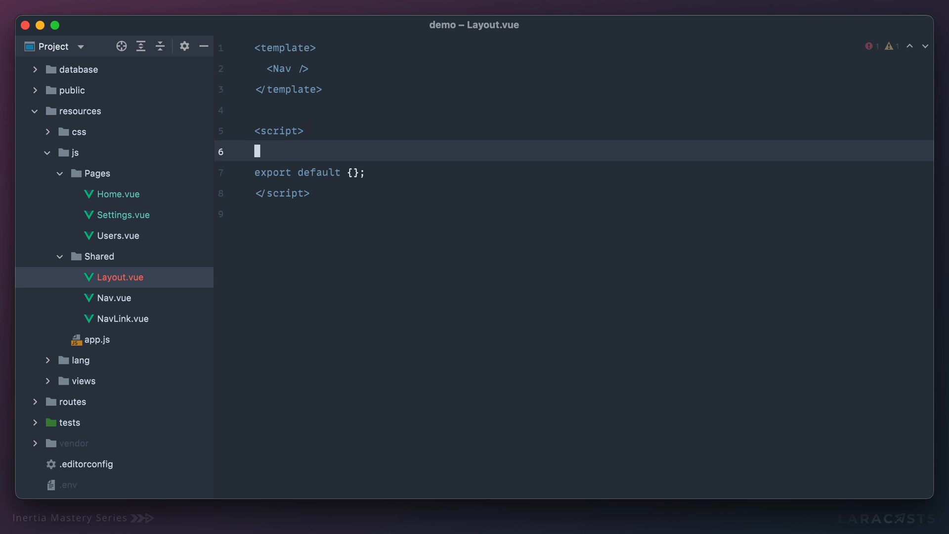
pyautogui.write('import Nav from "./Nav";')
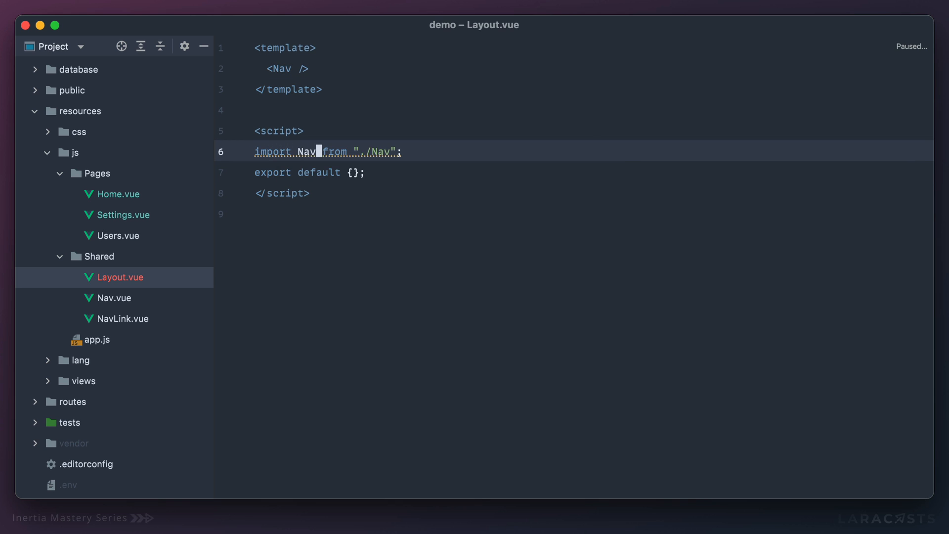
pyautogui.write('components: { Nav')
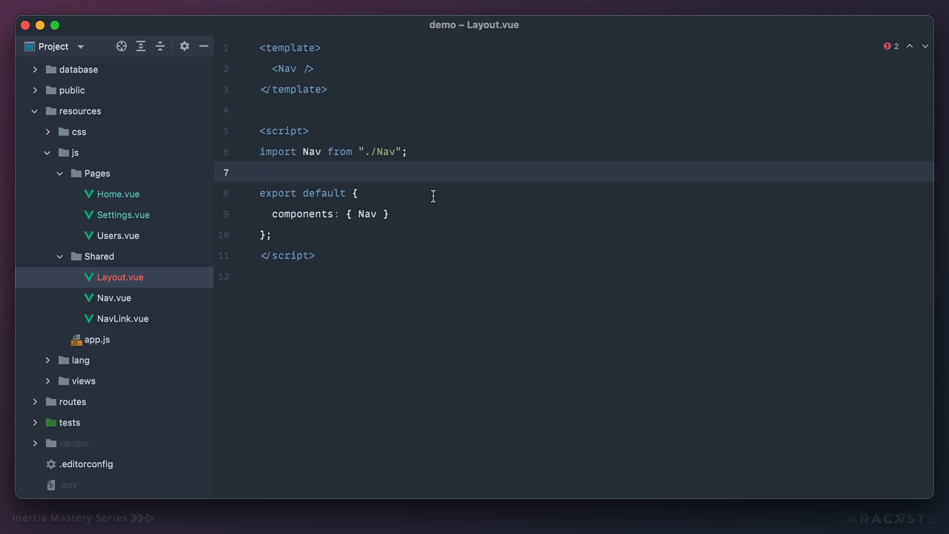
pyautogui.moveTo(375, 212)
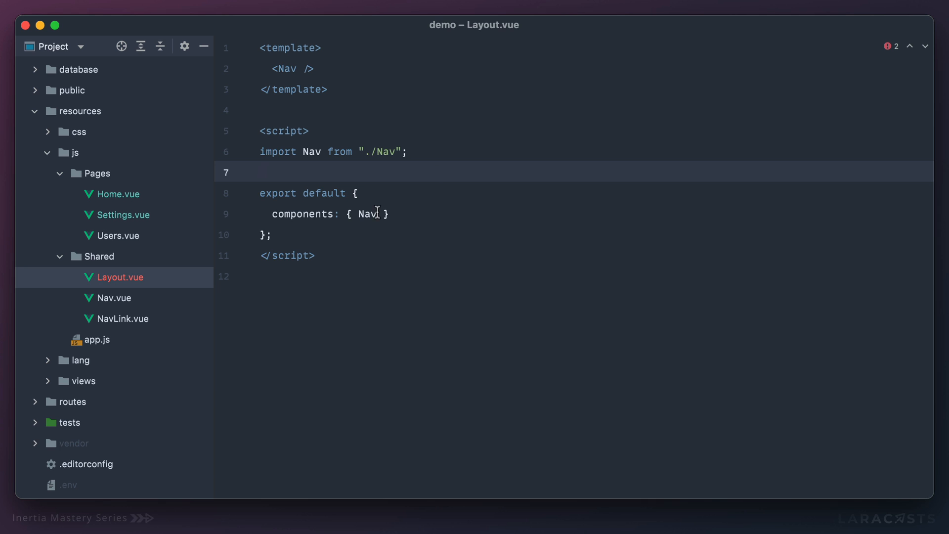
# - Wrap Home.vue's heading in <Layout>, replacing Nav with Layout imported from ../Shared/Layout
pyautogui.click(119, 194)
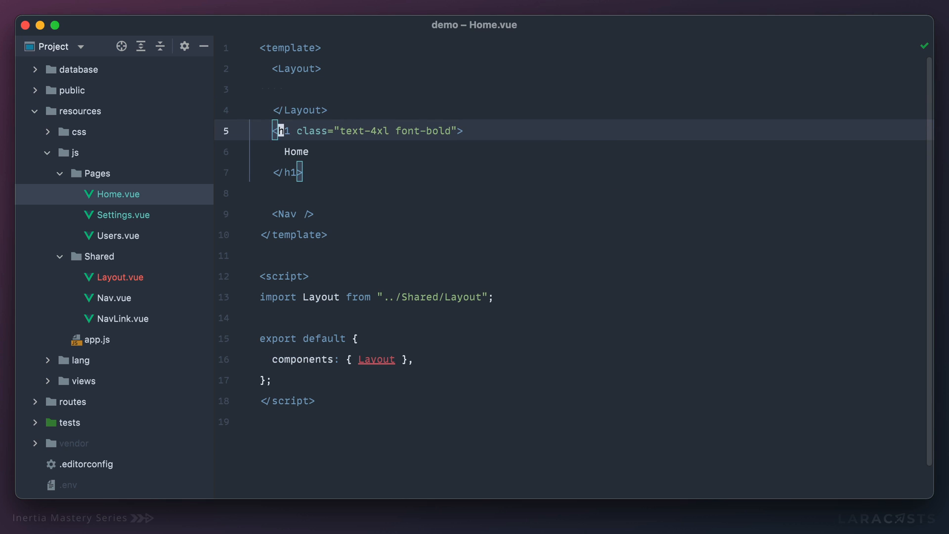
pyautogui.press('Backspace')
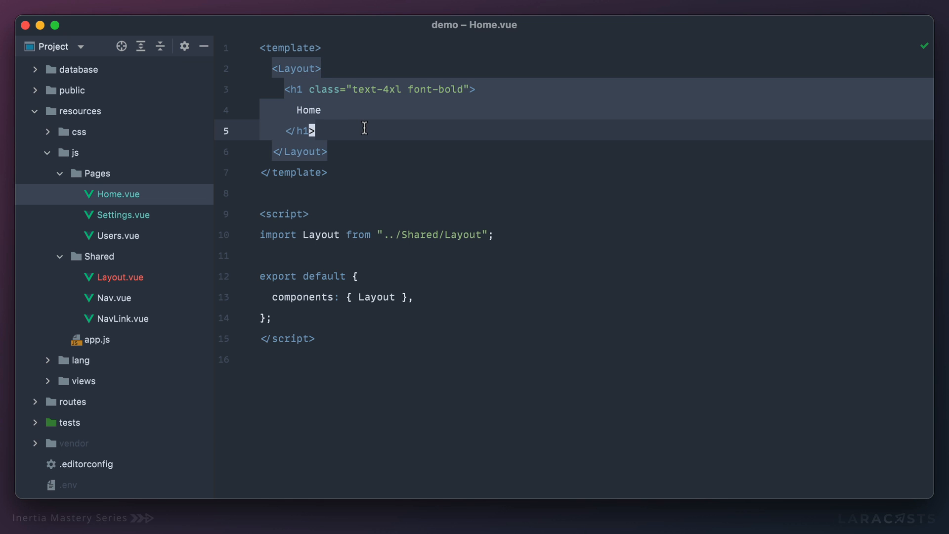
pyautogui.click(121, 277)
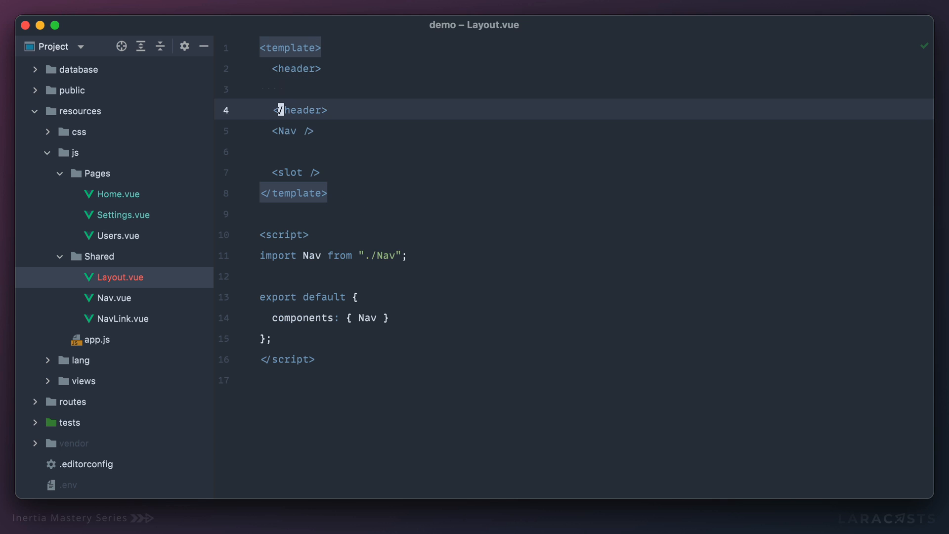
# - Add an <h1>My App</h1> heading beside Nav in Layout's header, slot below
pyautogui.write('h1')
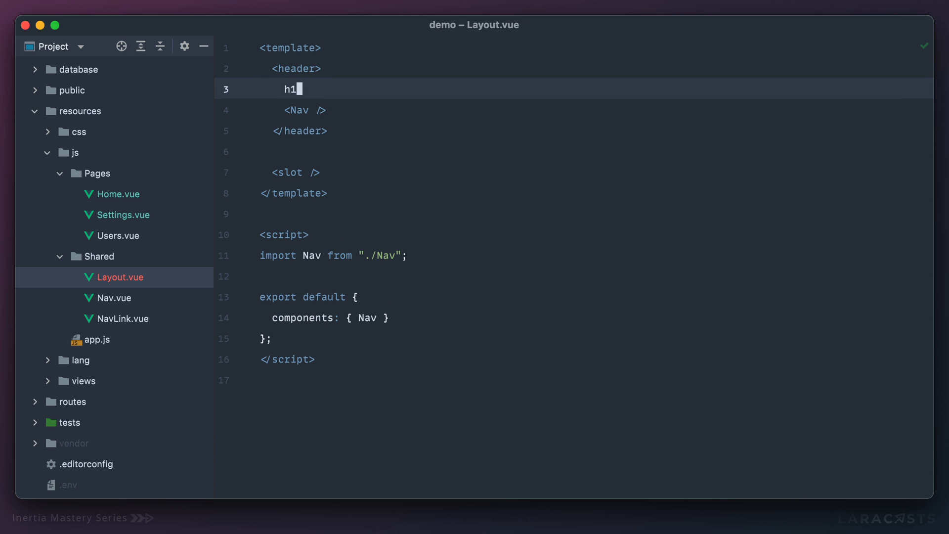
pyautogui.write('>M')
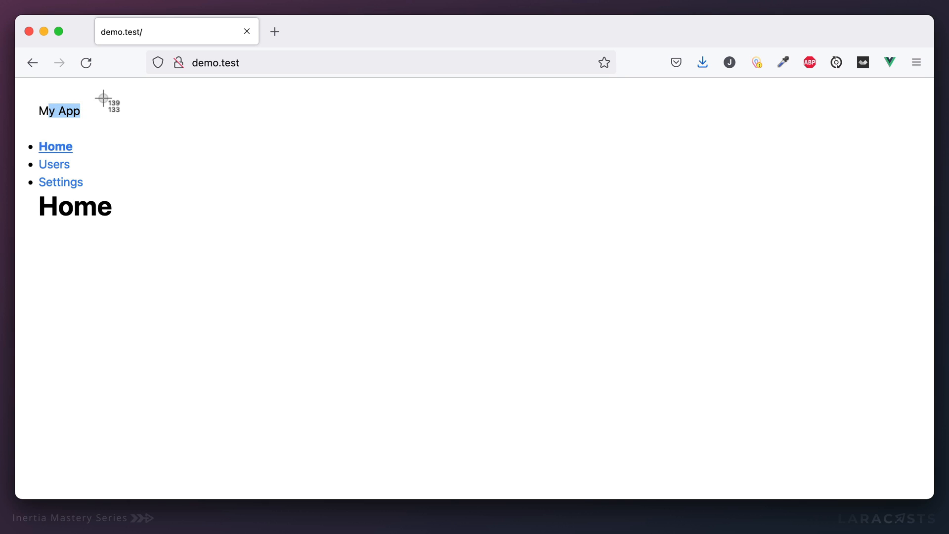
pyautogui.moveTo(499, 121)
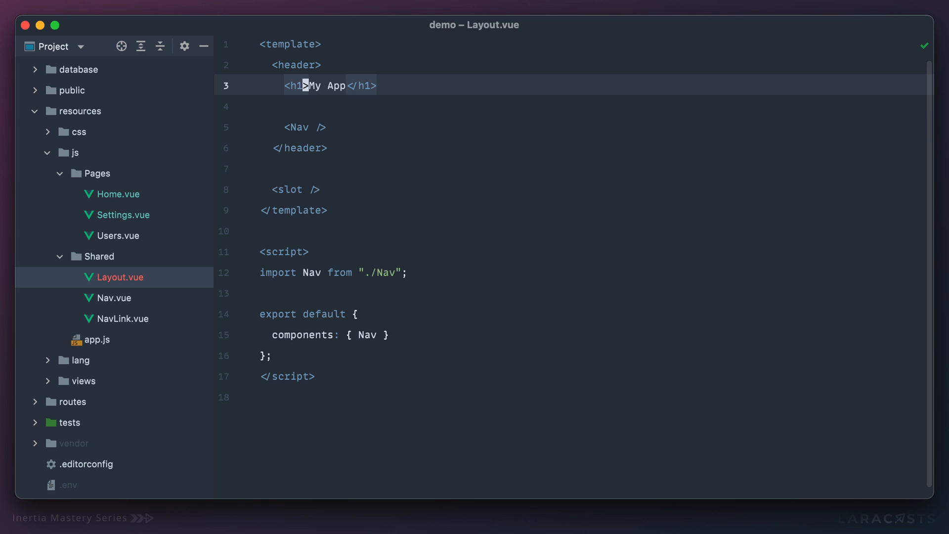
# - Give the My App heading font-bold text-lg and make the header flex
pyautogui.write('class="font-bold"')
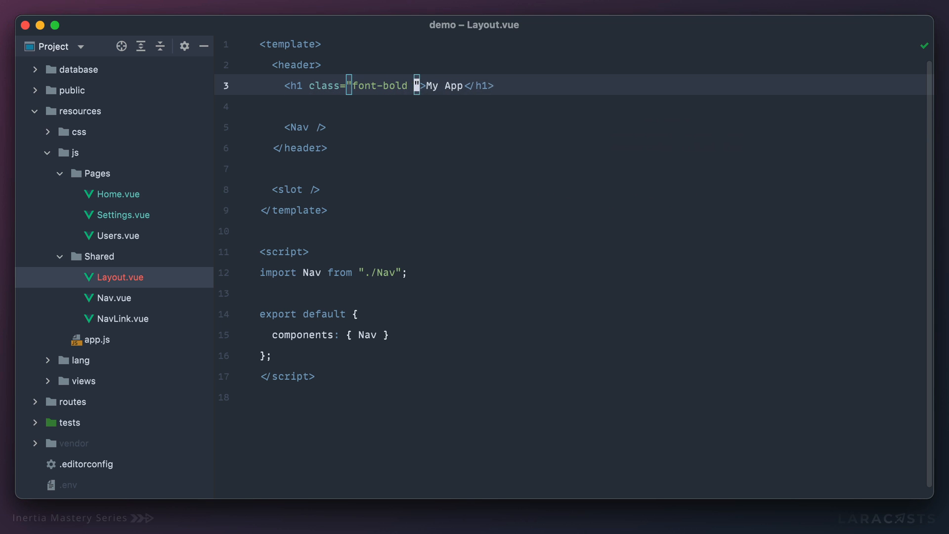
pyautogui.write('text-lg')
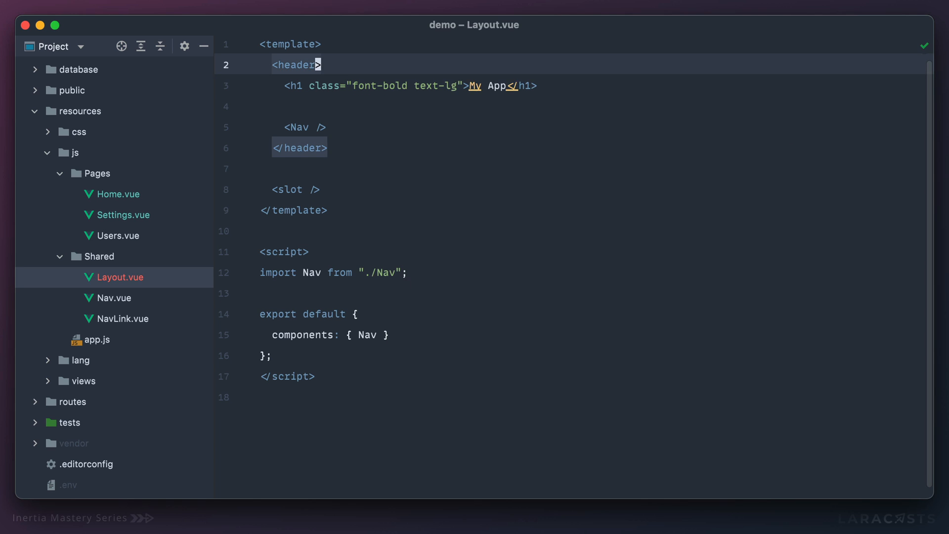
pyautogui.write('class="flex"')
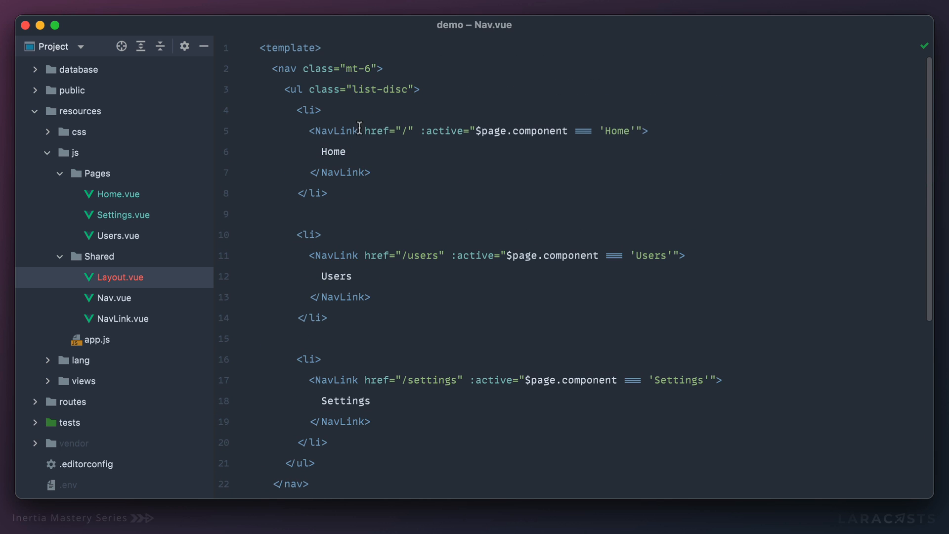
# - Add flex to Nav.vue's ul class and start an ml- class on nav
pyautogui.doubleClick(380, 89)
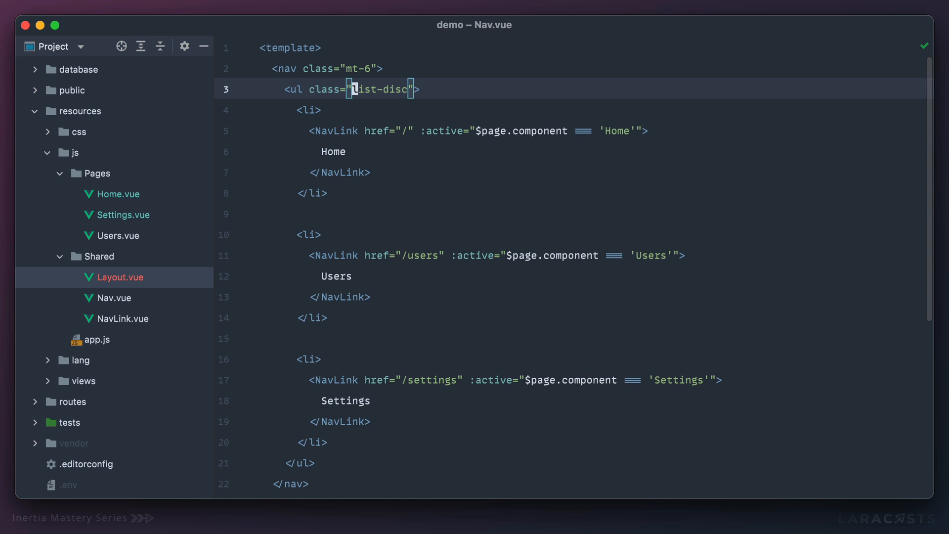
pyautogui.write('flex')
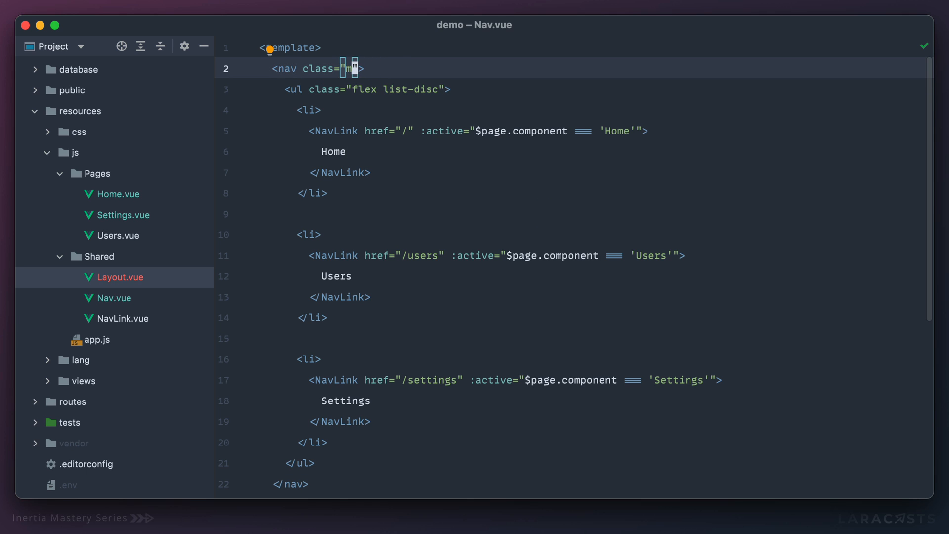
pyautogui.write('ml-')
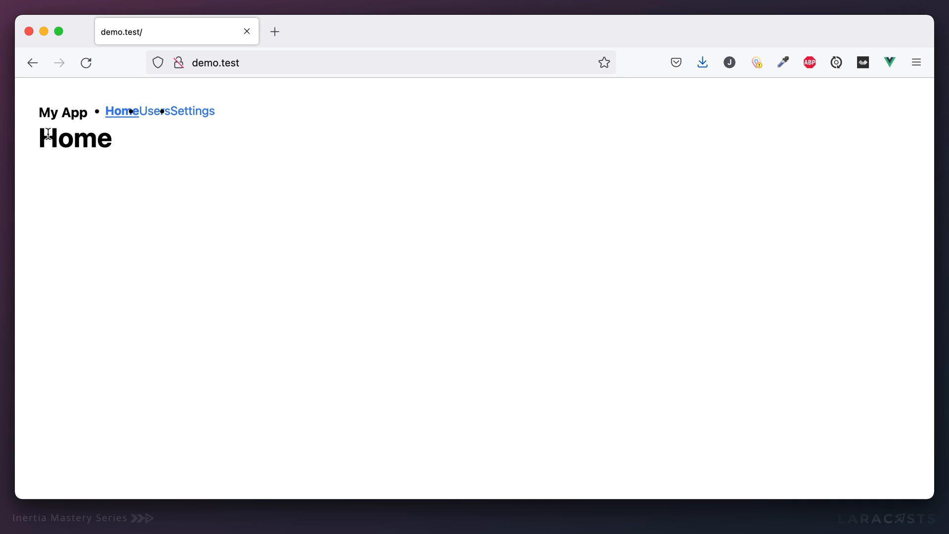
pyautogui.moveTo(68, 104)
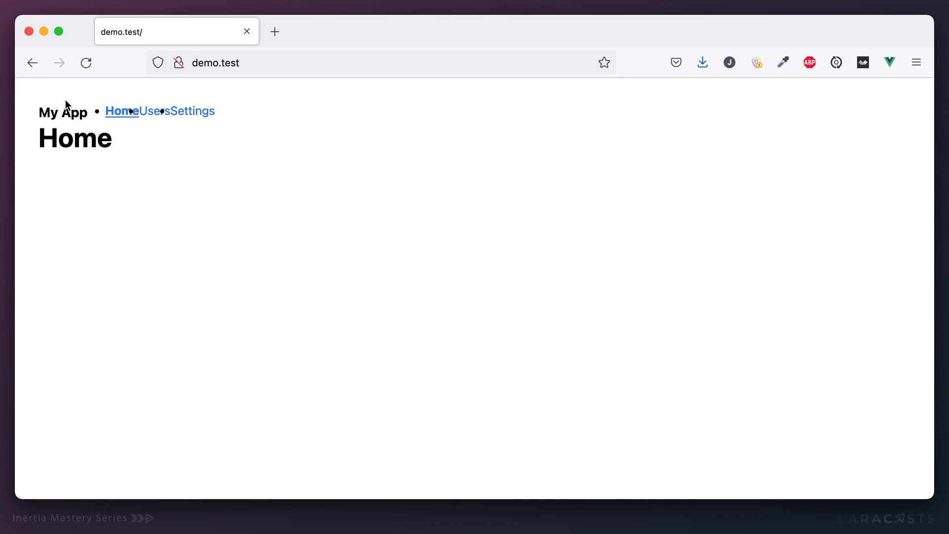
pyautogui.moveTo(227, 116)
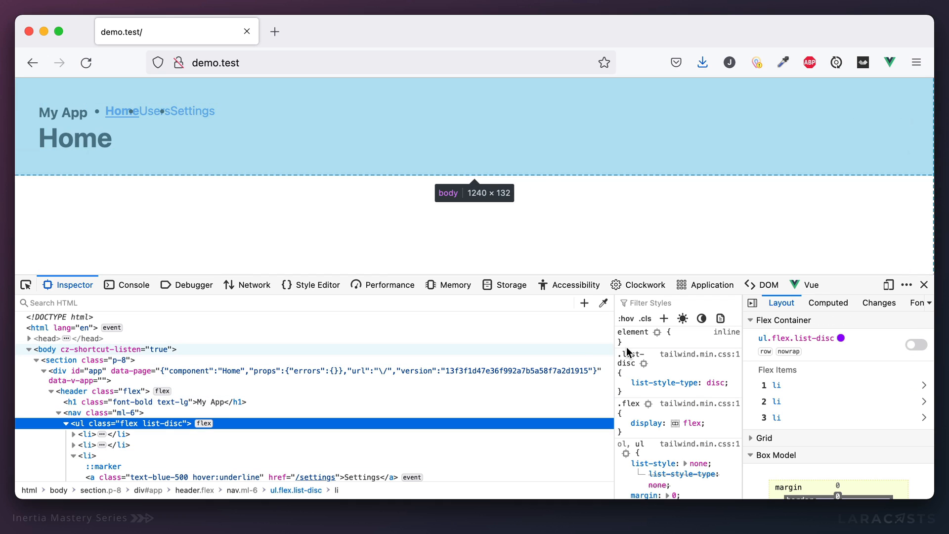
# - Add space-x-4 and list-inside classes to the nav ul in Firefox's Inspector
pyautogui.click(646, 318)
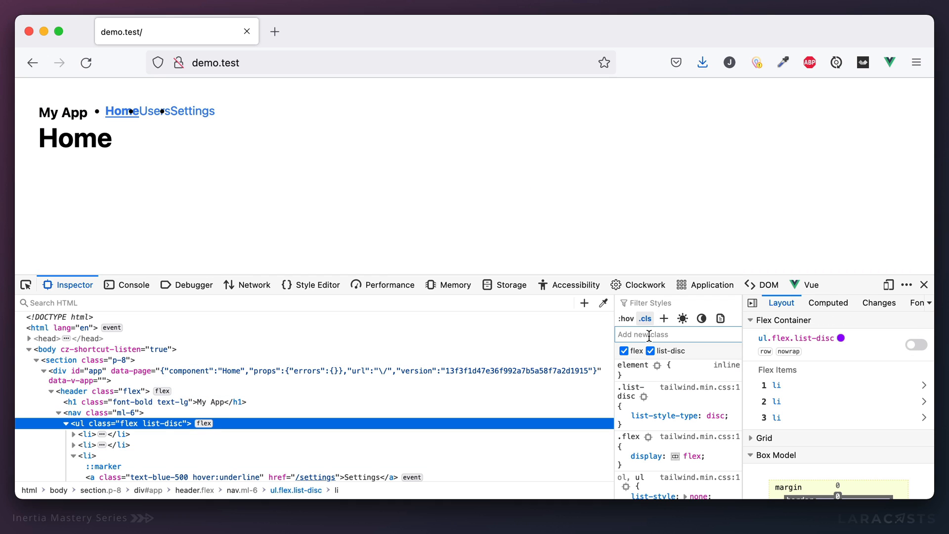
pyautogui.write('space-x-')
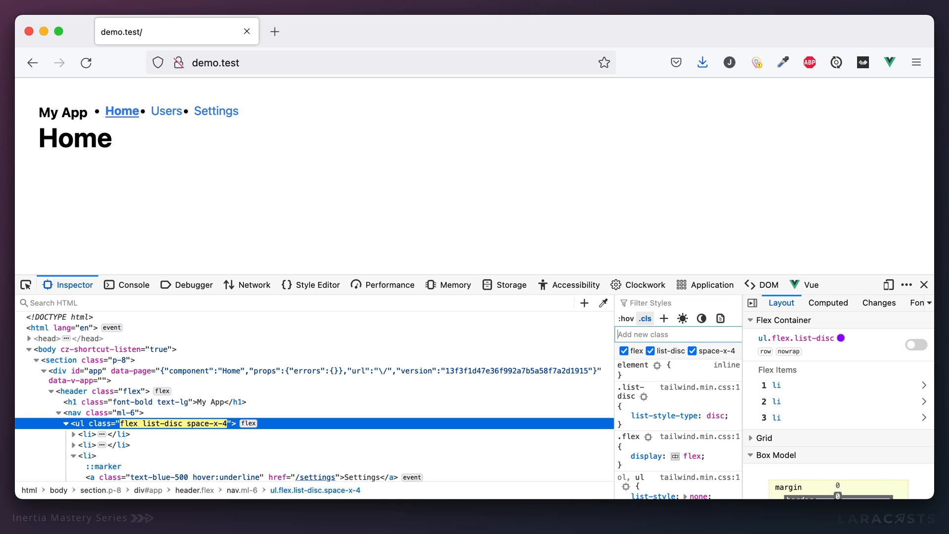
pyautogui.moveTo(88, 444)
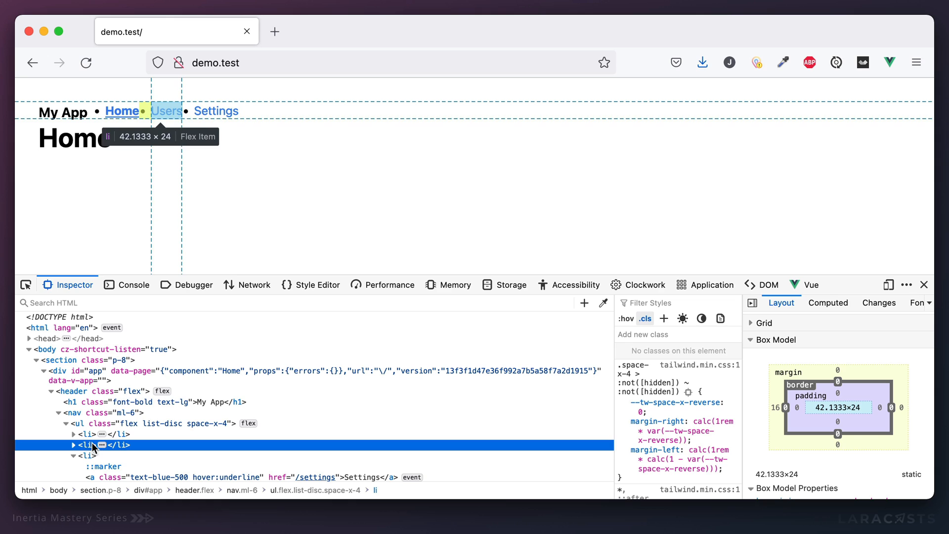
pyautogui.click(82, 455)
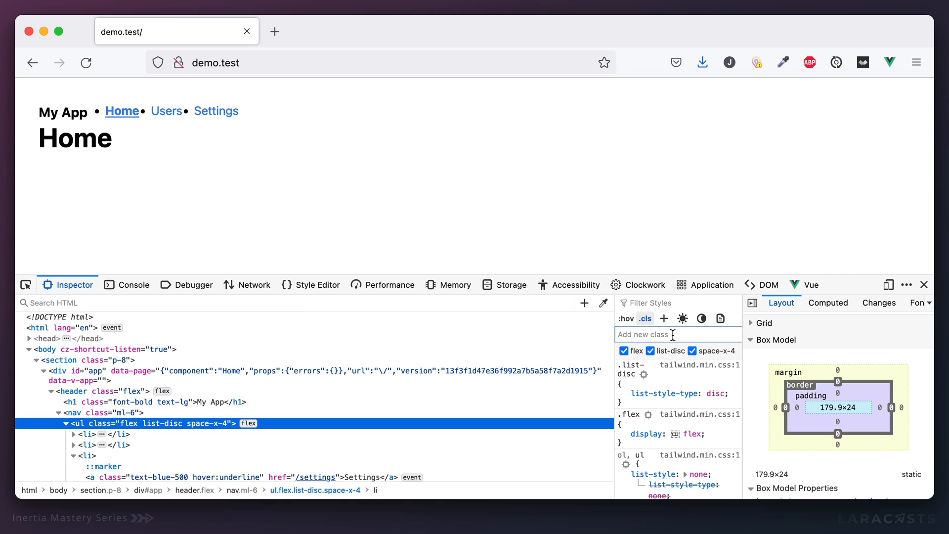
pyautogui.write('list-inside')
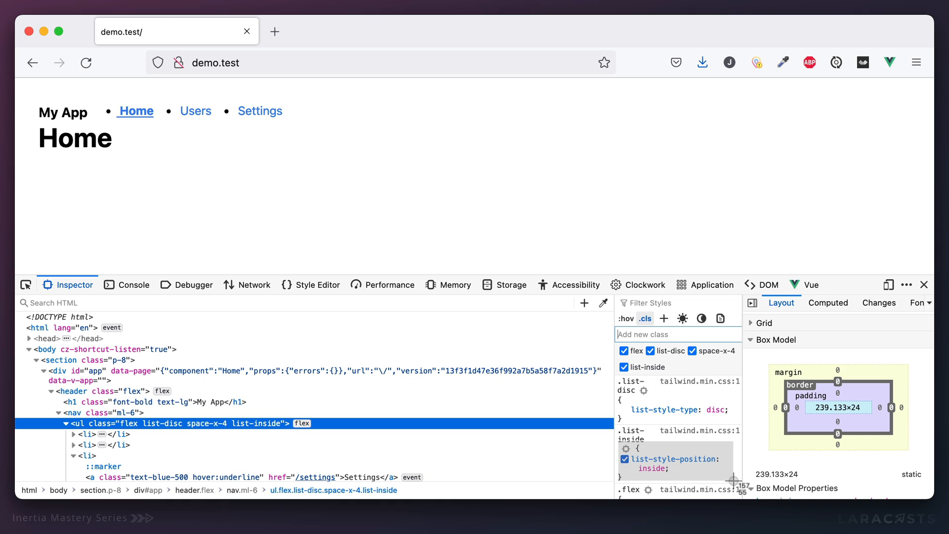
pyautogui.moveTo(552, 229)
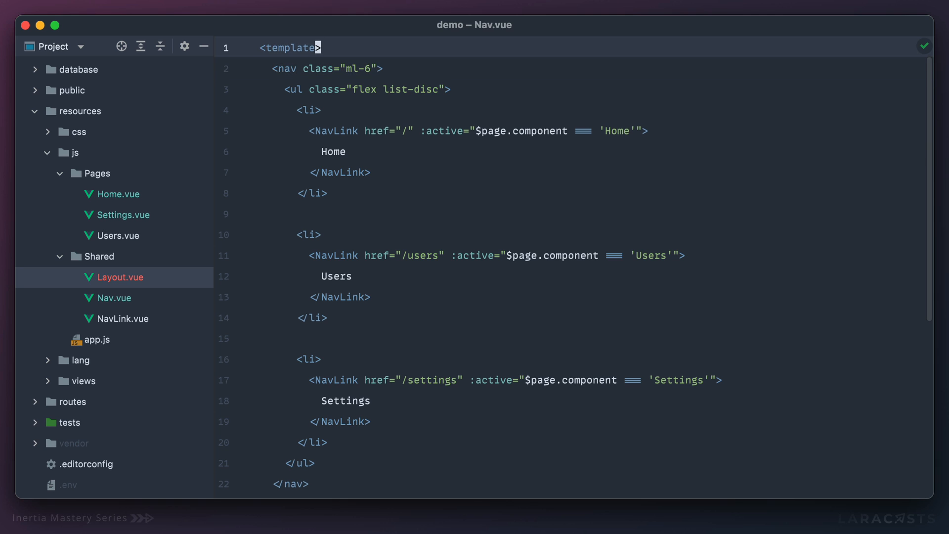
# - Add space-x-4 list-inside to Nav.vue's ul and bg-gray-200 to Layout's header
pyautogui.write('space-x-4 list-inside')
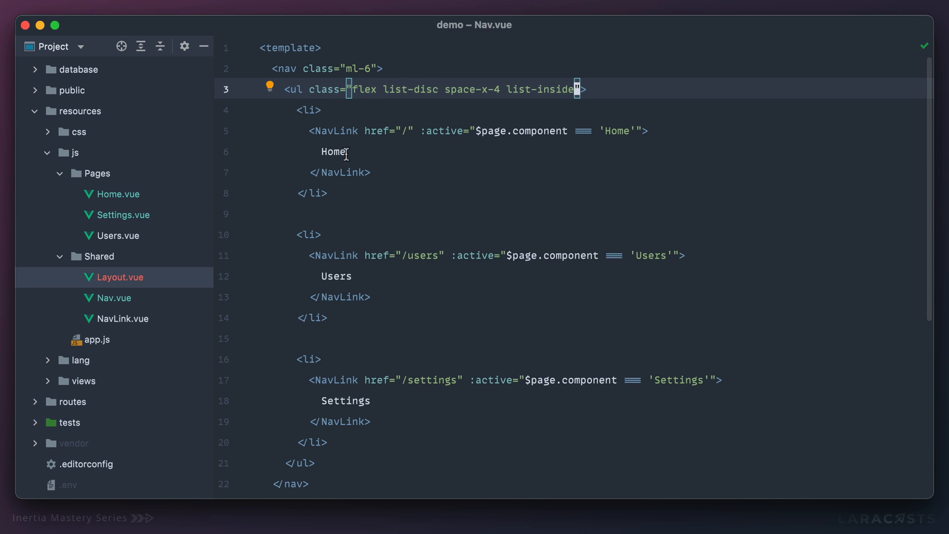
pyautogui.click(117, 277)
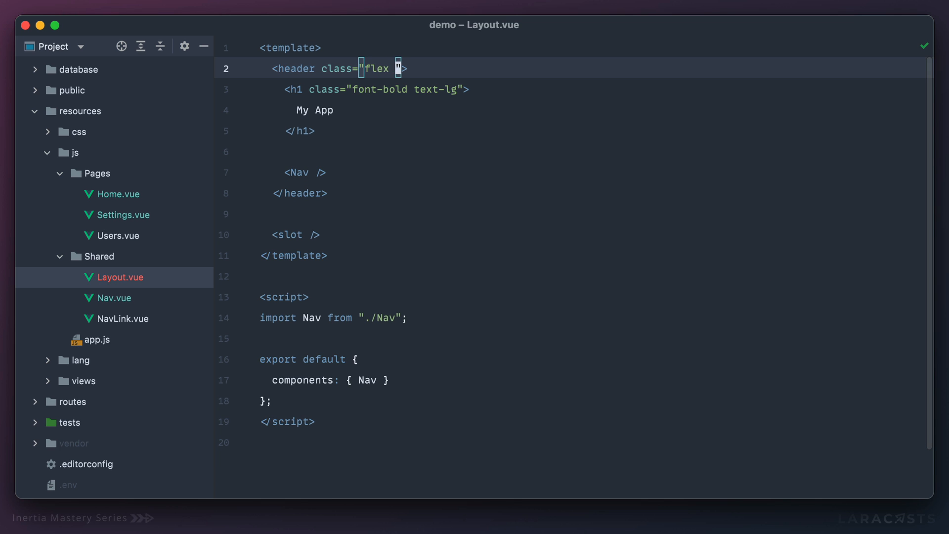
pyautogui.write('bg-gray-200')
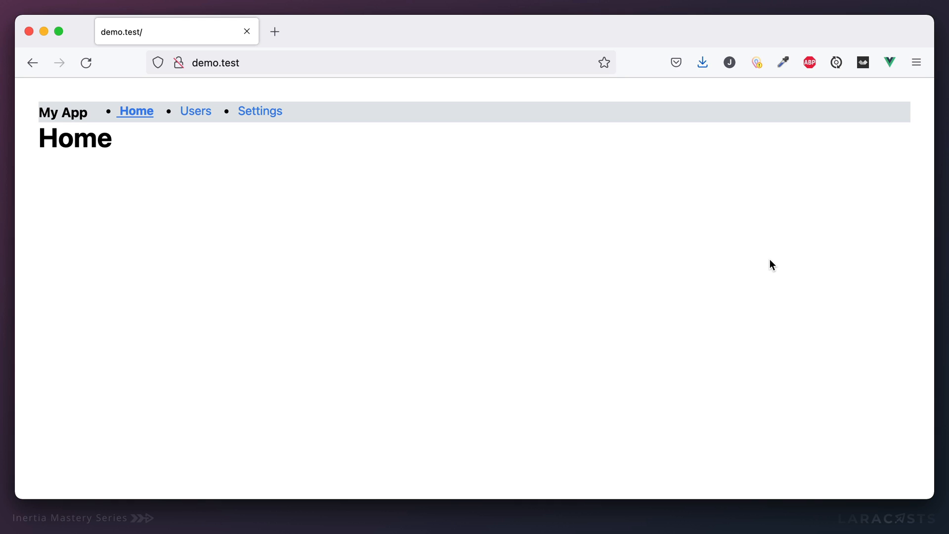
pyautogui.moveTo(39, 106)
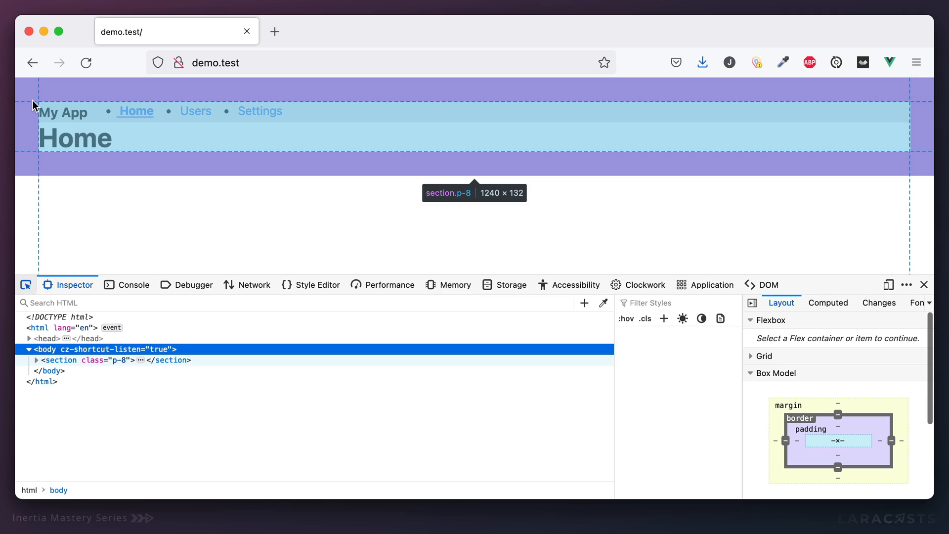
# - Strip the p-8 class from section.p-8 in the Inspector and close DevTools
pyautogui.click(35, 360)
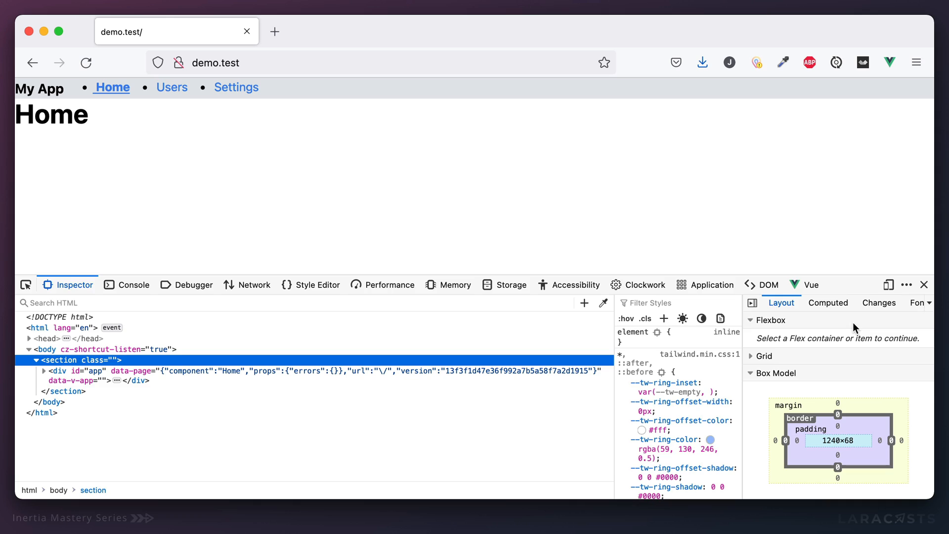
pyautogui.press('F12')
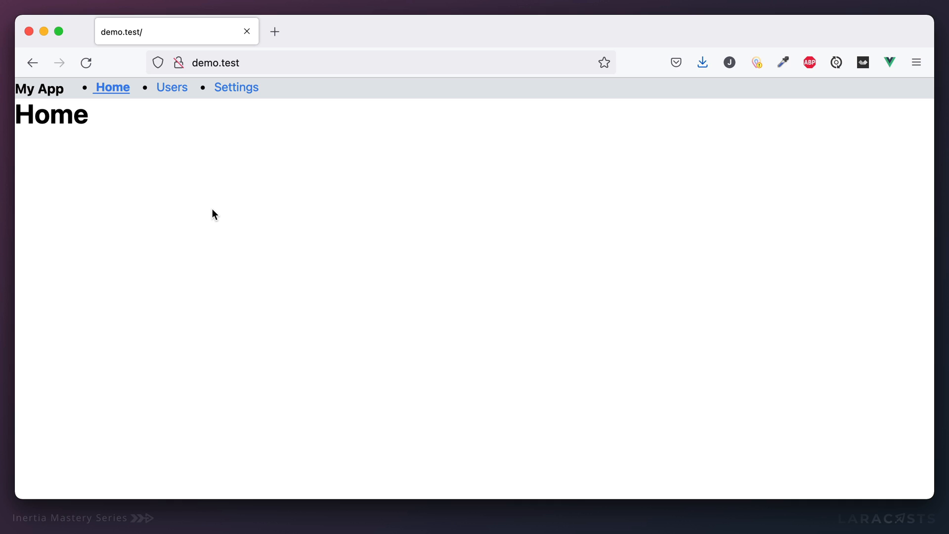
pyautogui.moveTo(216, 216)
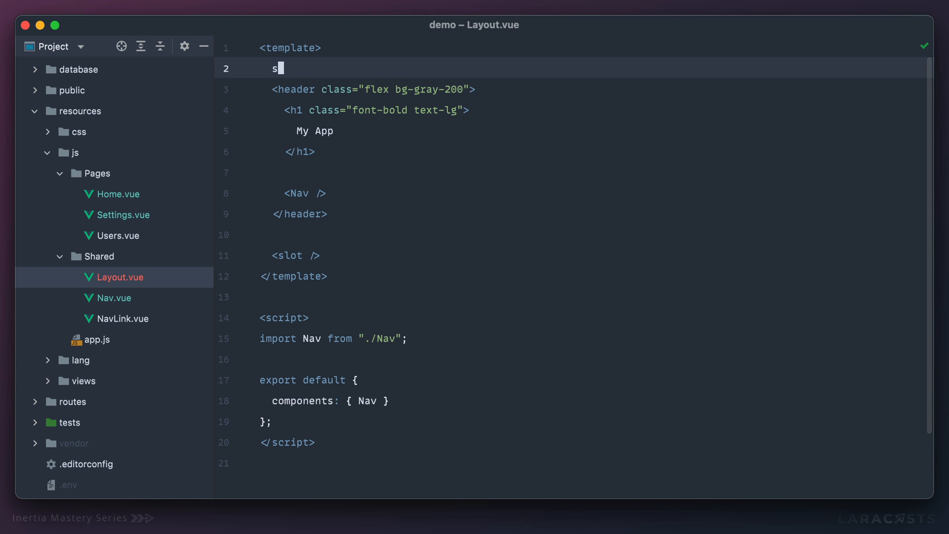
# - Wrap the header in a <section class="p-6 bg-gray-200"> in Layout.vue
pyautogui.write('ection>')
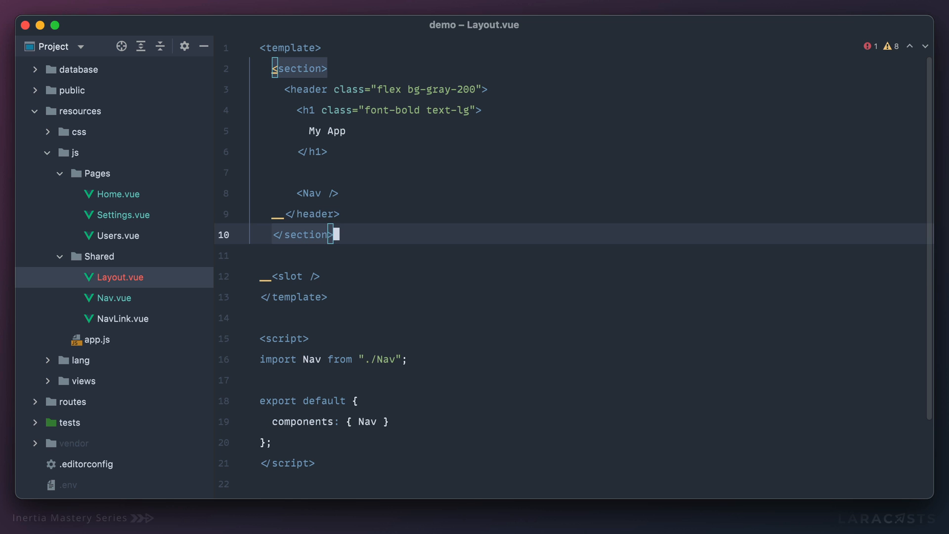
pyautogui.write('class="p-6"')
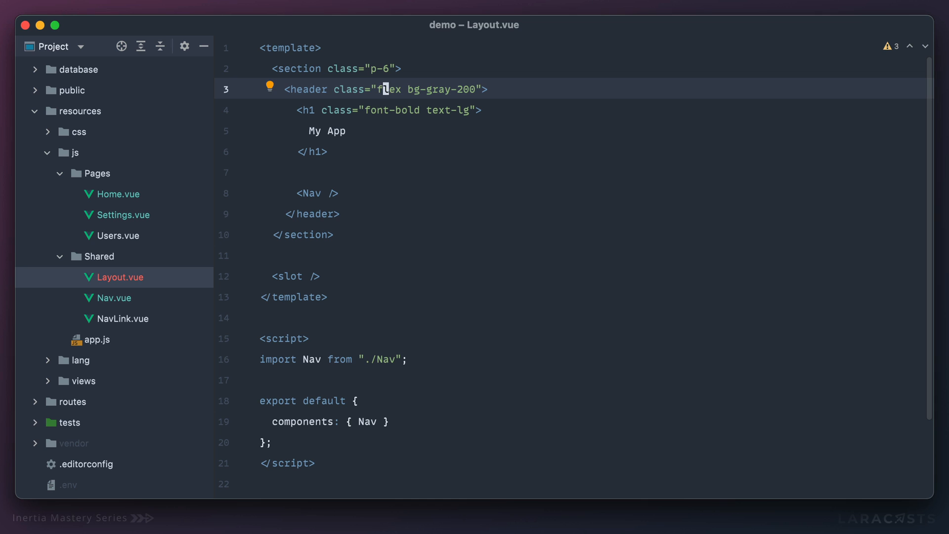
pyautogui.write('bg-gray-200')
pyautogui.click(571, 256)
pyautogui.write('<section></section>')
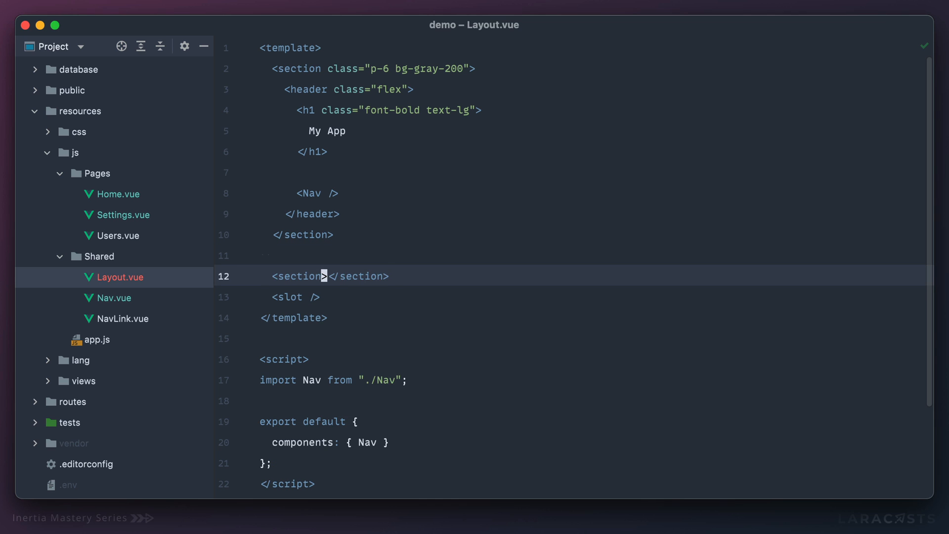
pyautogui.press('enter')
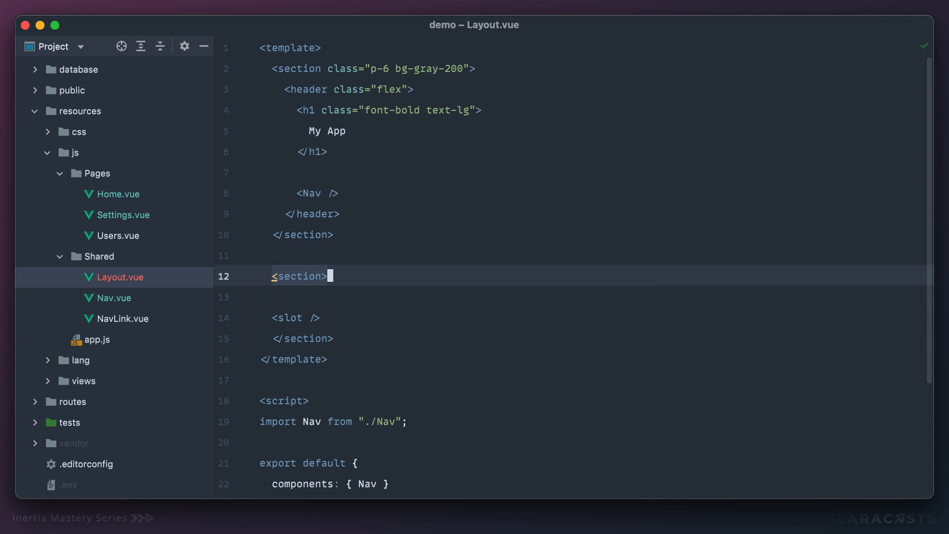
# - Wrap the slot in a <section class="p-6"> and search for the app file
pyautogui.write('class="p-6"')
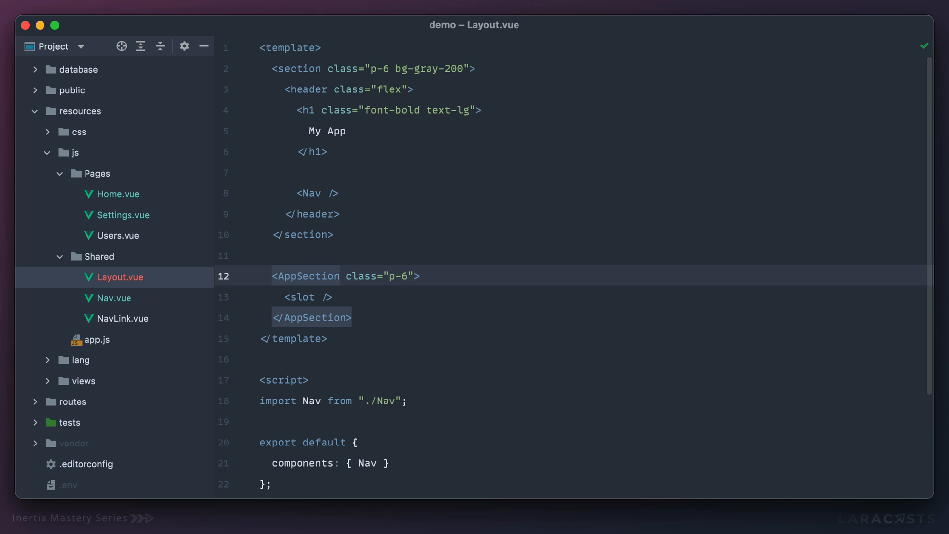
pyautogui.write('section')
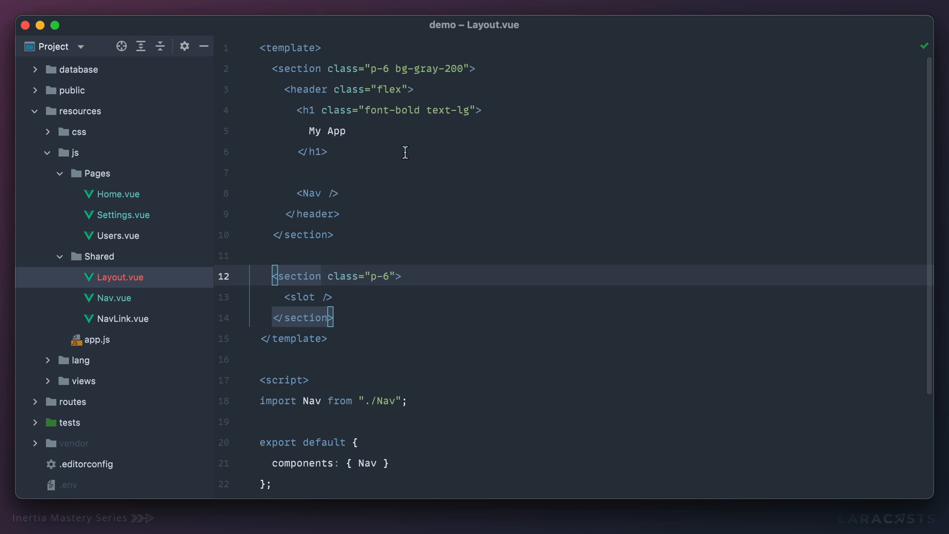
pyautogui.moveTo(314, 251)
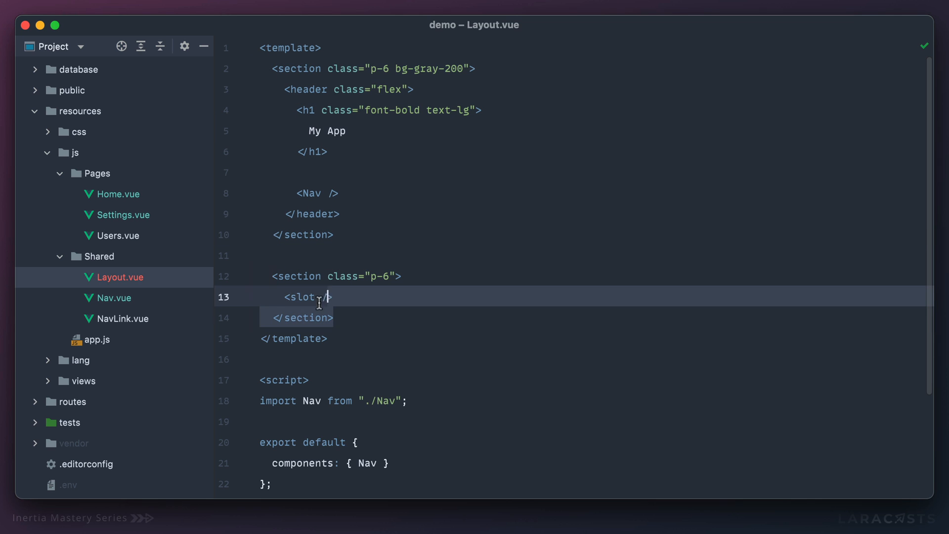
pyautogui.write('app')
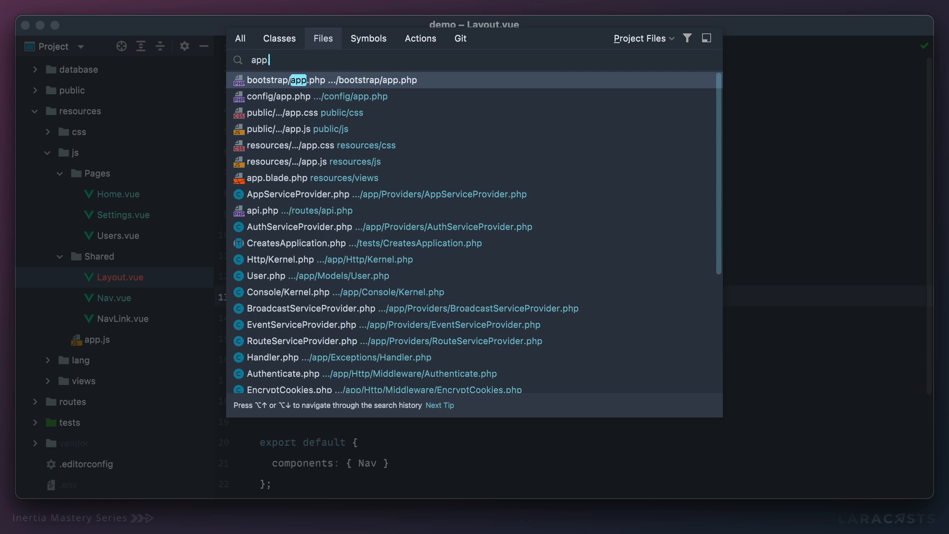
pyautogui.click(273, 177)
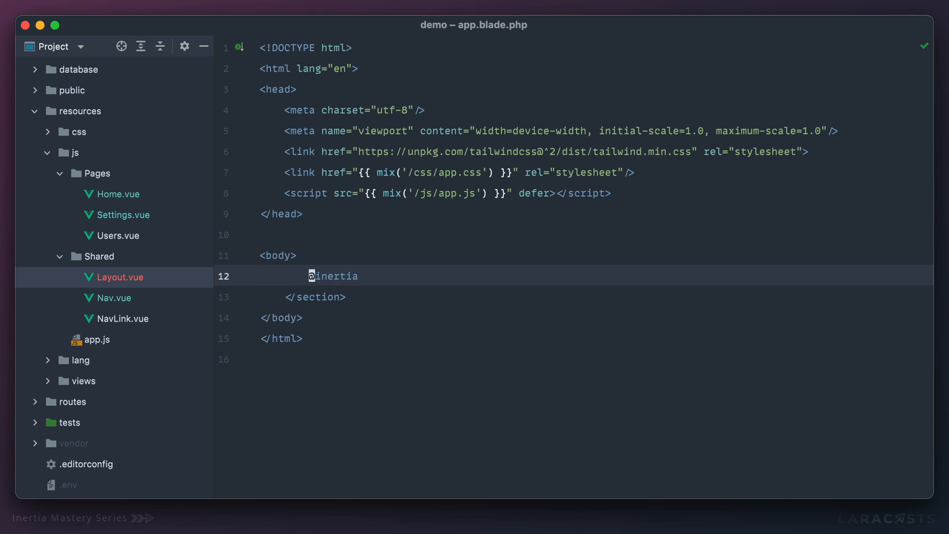
pyautogui.press('Backspace')
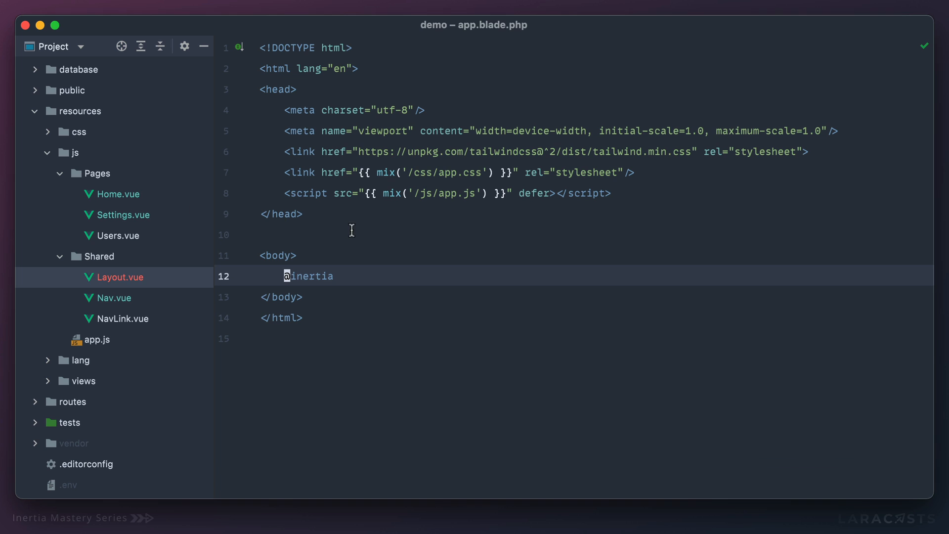
pyautogui.moveTo(280, 288)
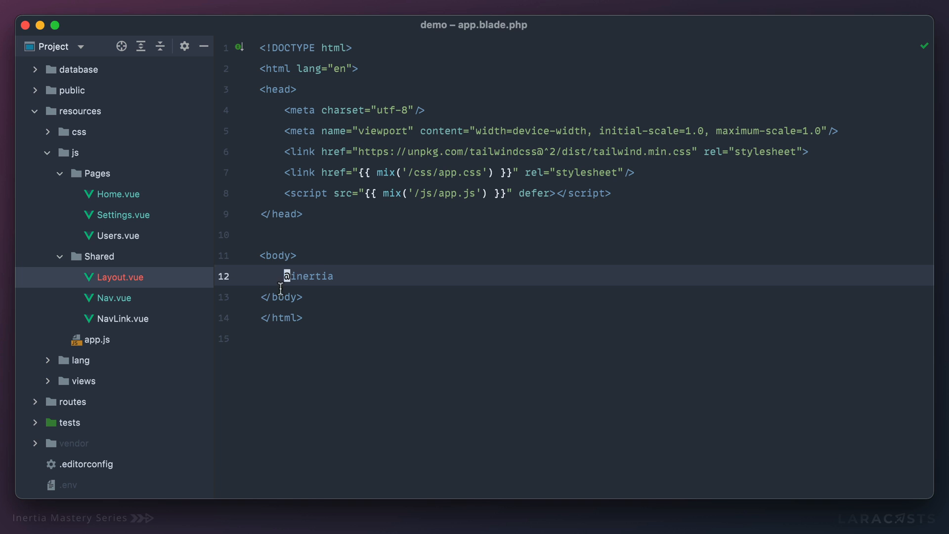
pyautogui.click(118, 193)
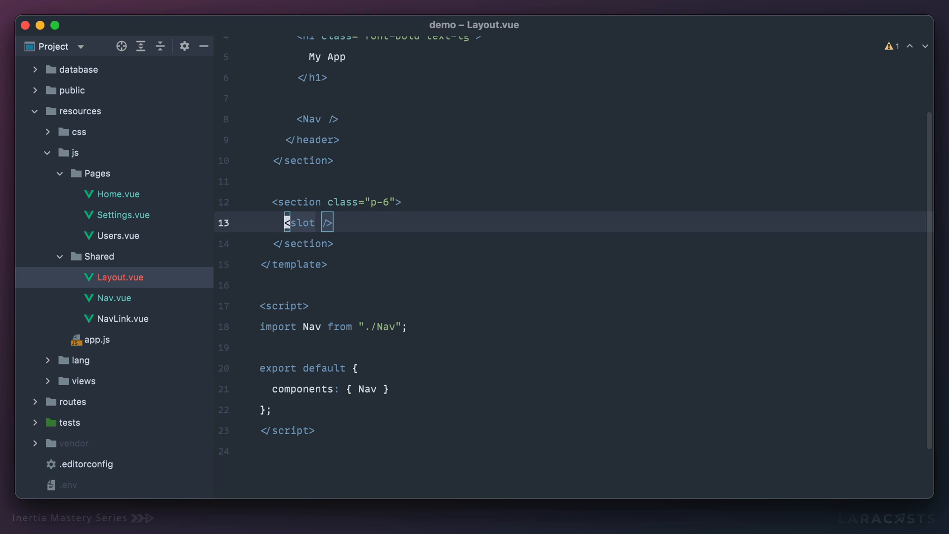
# - Wrap the slot in a div with class 'max-w-3xl mx-auto', checking 42*16 in a calculator
pyautogui.write('div')
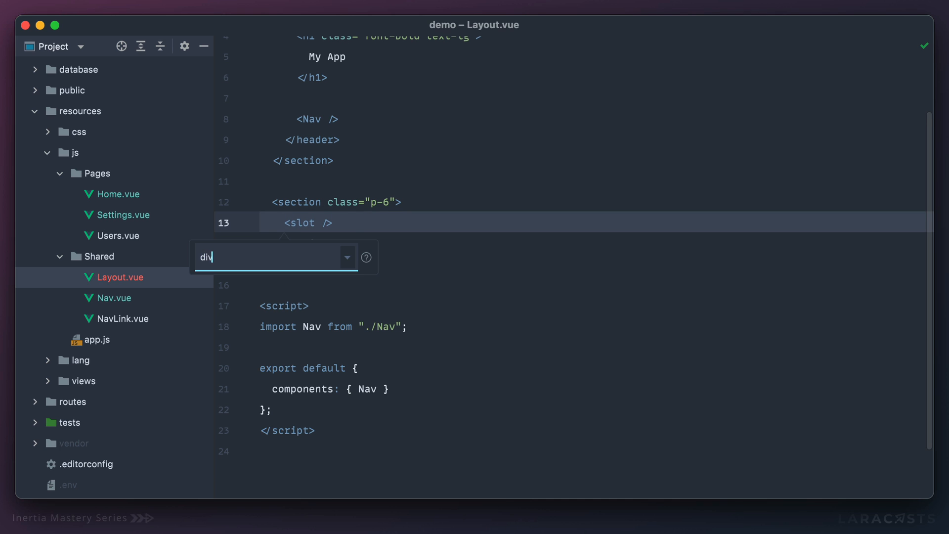
pyautogui.write('class="max-w-2xl">')
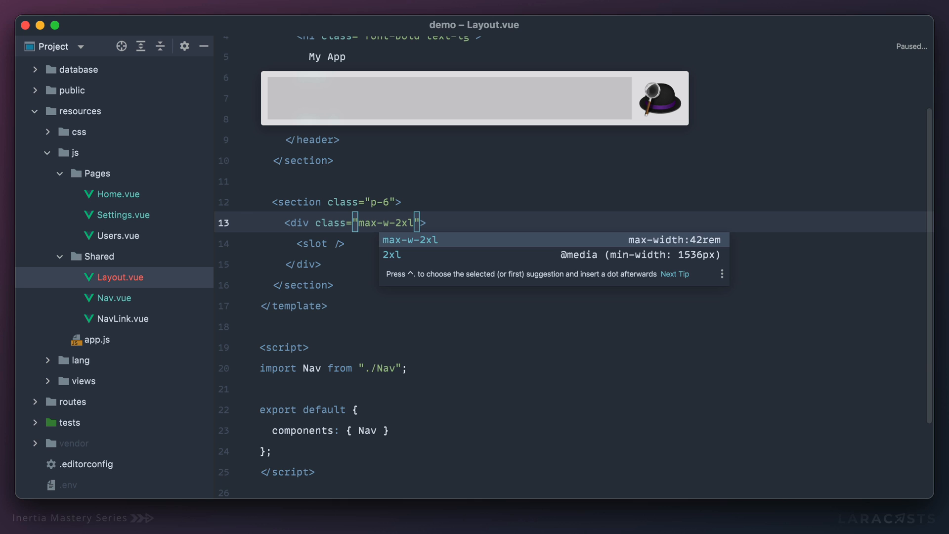
pyautogui.write('42*')
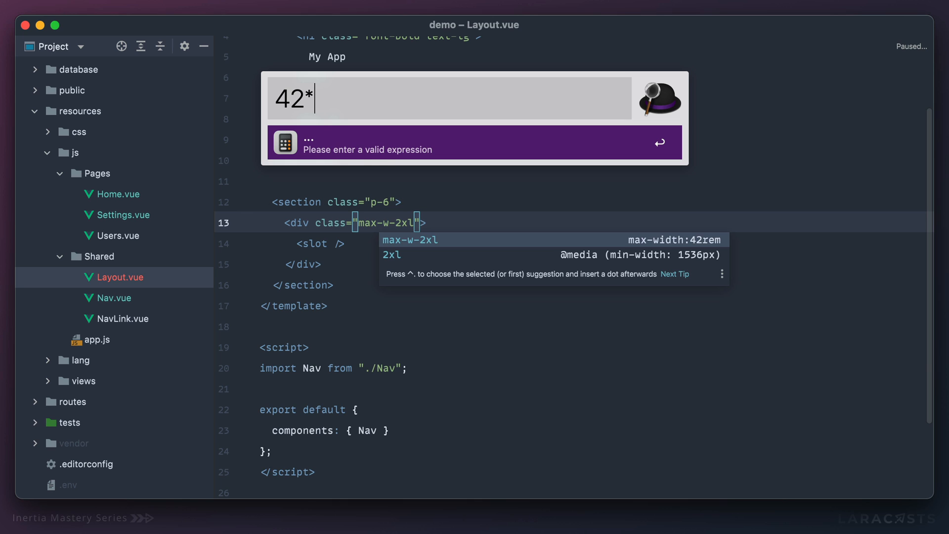
pyautogui.write('16')
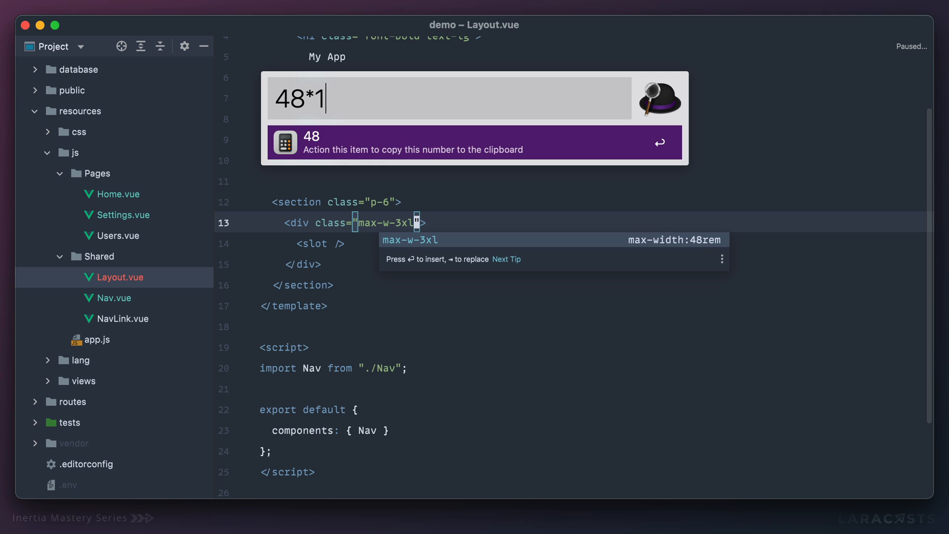
pyautogui.write('6')
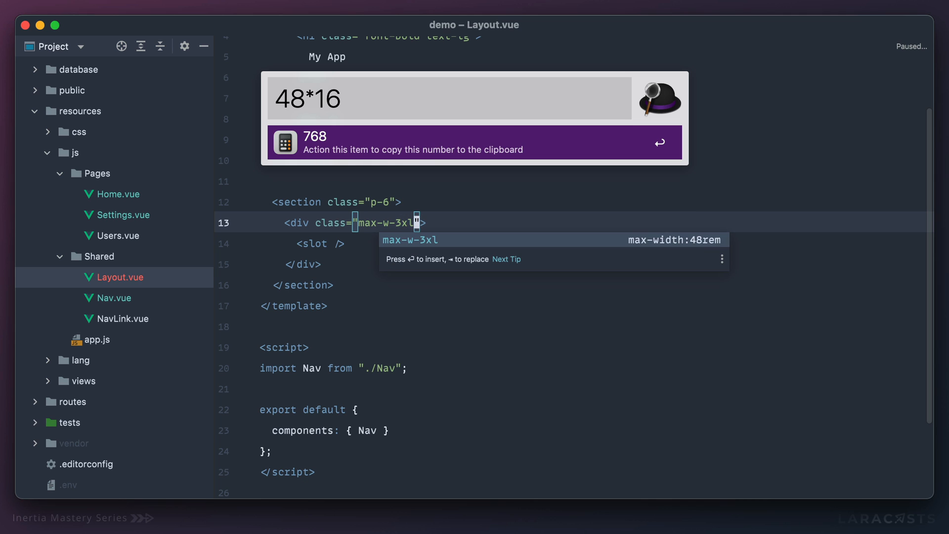
pyautogui.write('mx-auto')
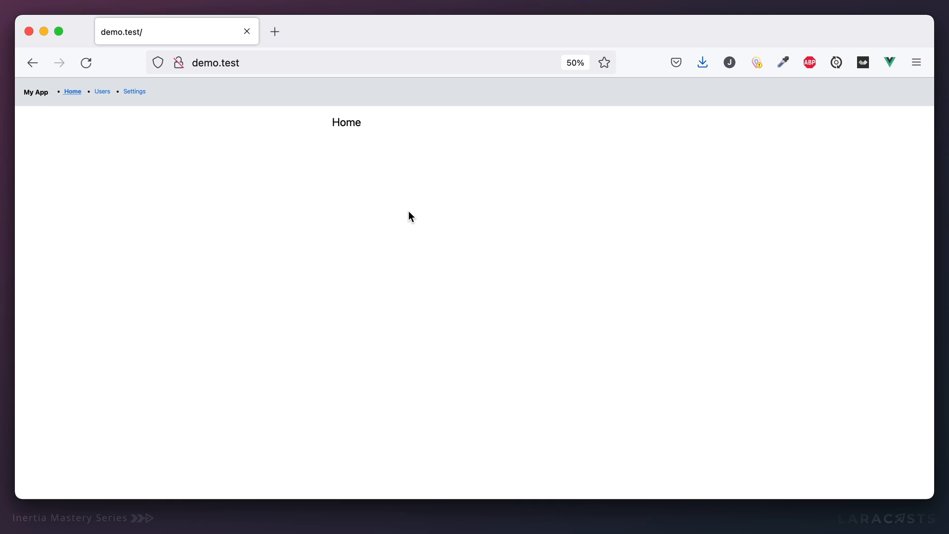
# - Reset zoom, give the Home content wrapper a temporary gray background, and close DevTools
pyautogui.press('ctrl+0')
pyautogui.write('g')
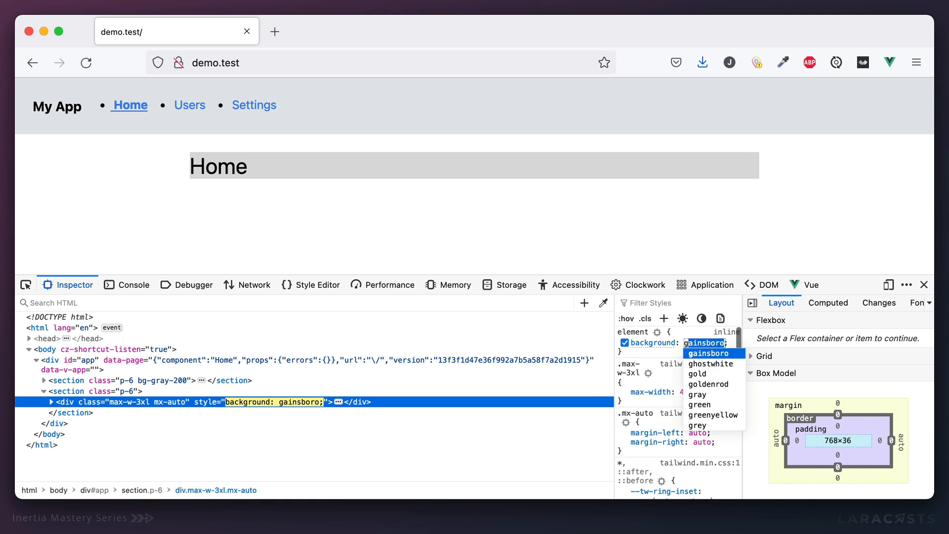
pyautogui.click(696, 394)
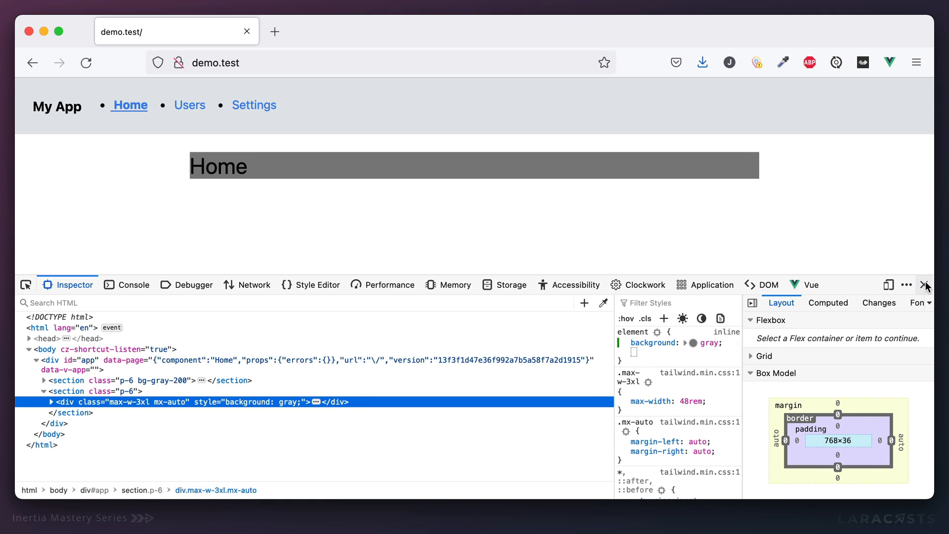
pyautogui.click(926, 284)
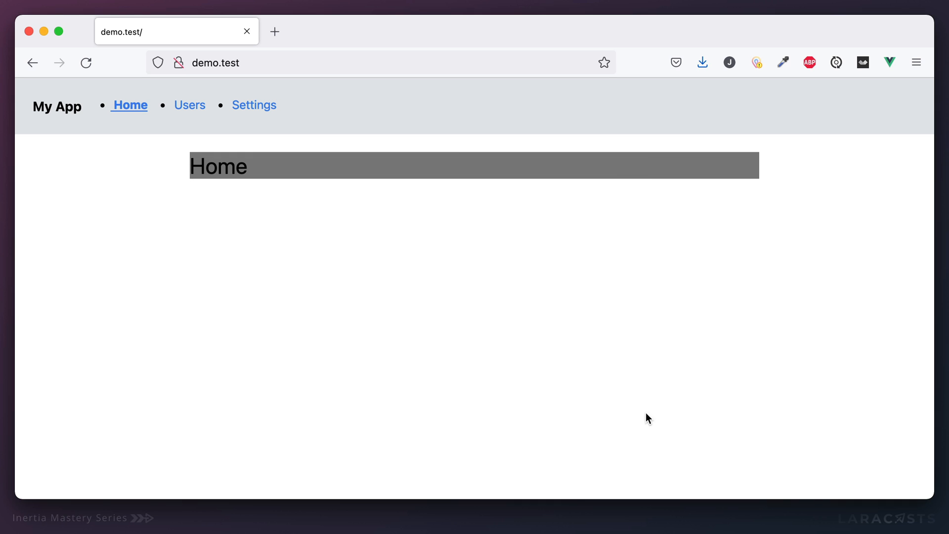
pyautogui.moveTo(667, 396)
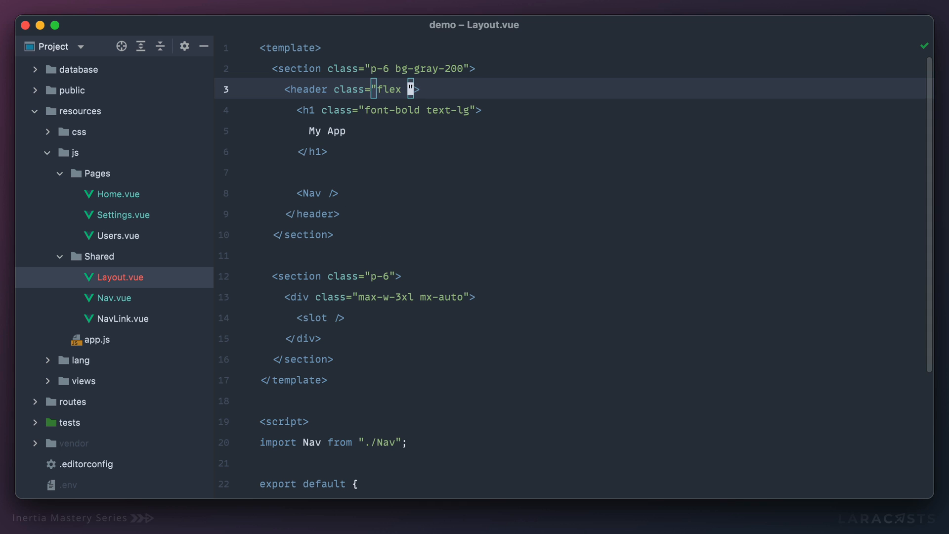
# - Add justify-between to the header's flex classes in Layout.vue
pyautogui.write('justify-bwetween')
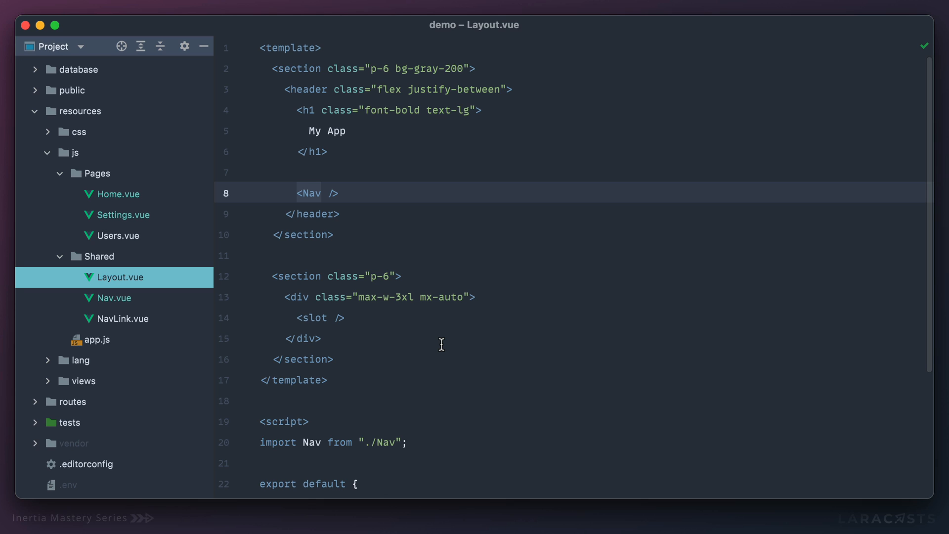
pyautogui.moveTo(371, 313)
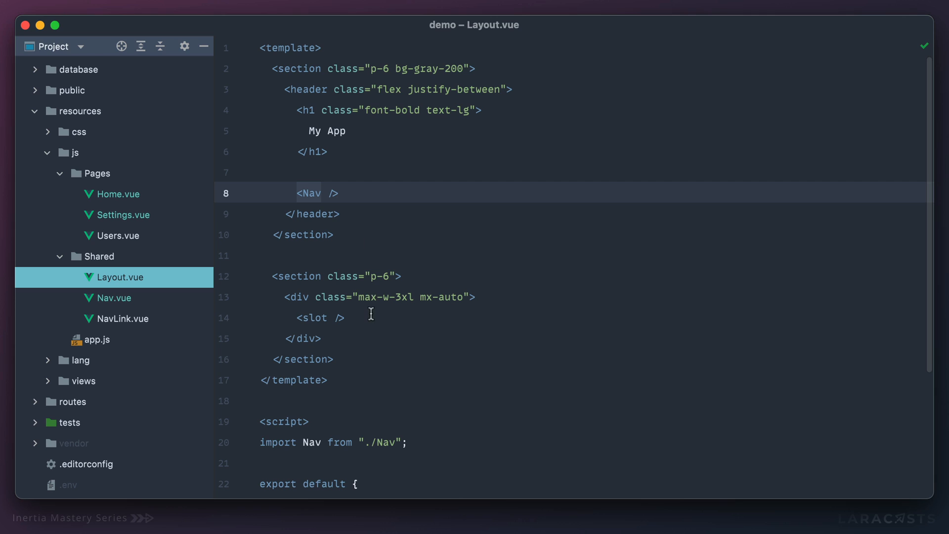
pyautogui.moveTo(500, 345)
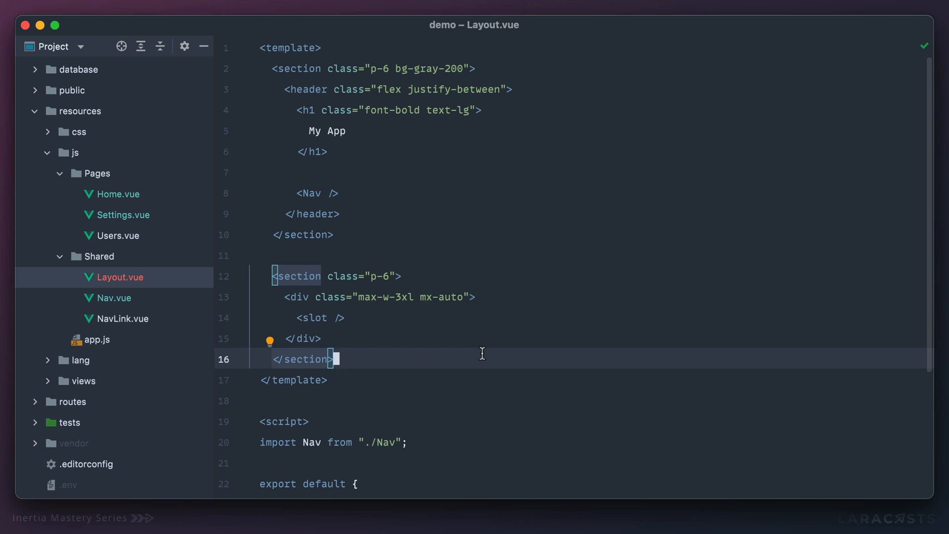
pyautogui.moveTo(116, 203)
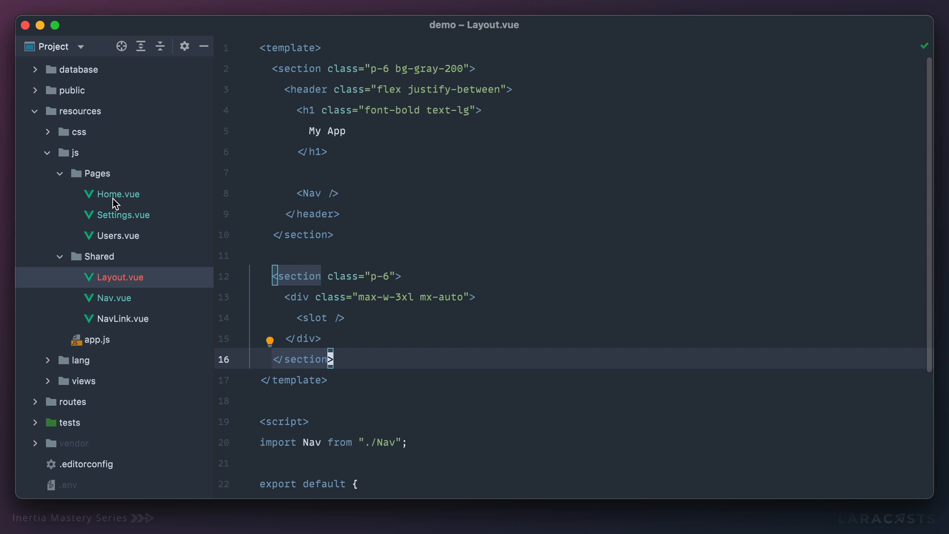
# - Switch between Home.vue, Settings.vue and Users.vue to wrap Settings content in <Layout> without <Nav />
pyautogui.click(118, 194)
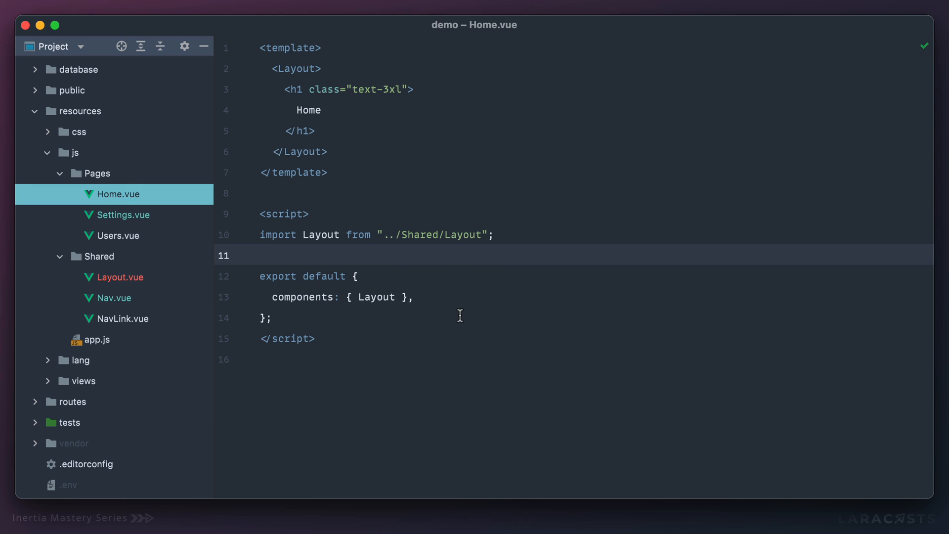
pyautogui.click(123, 214)
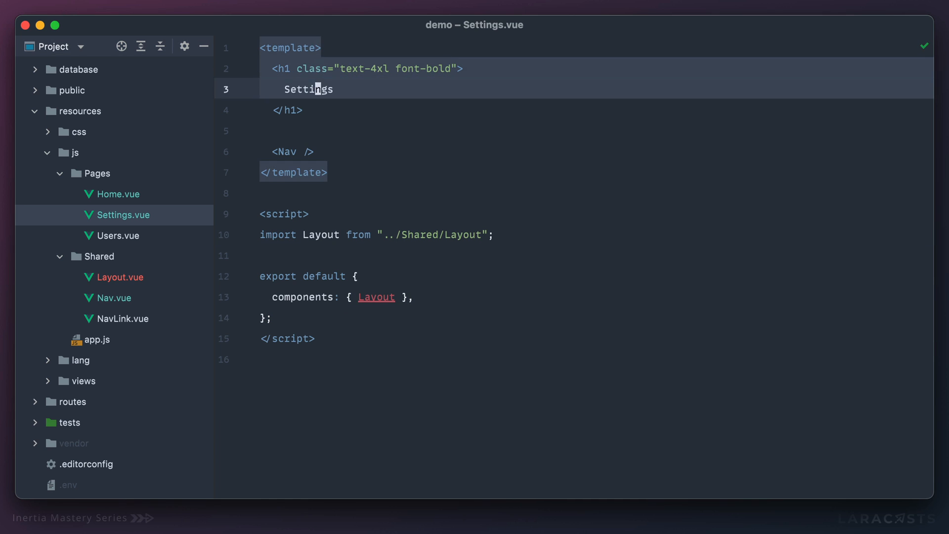
pyautogui.click(116, 235)
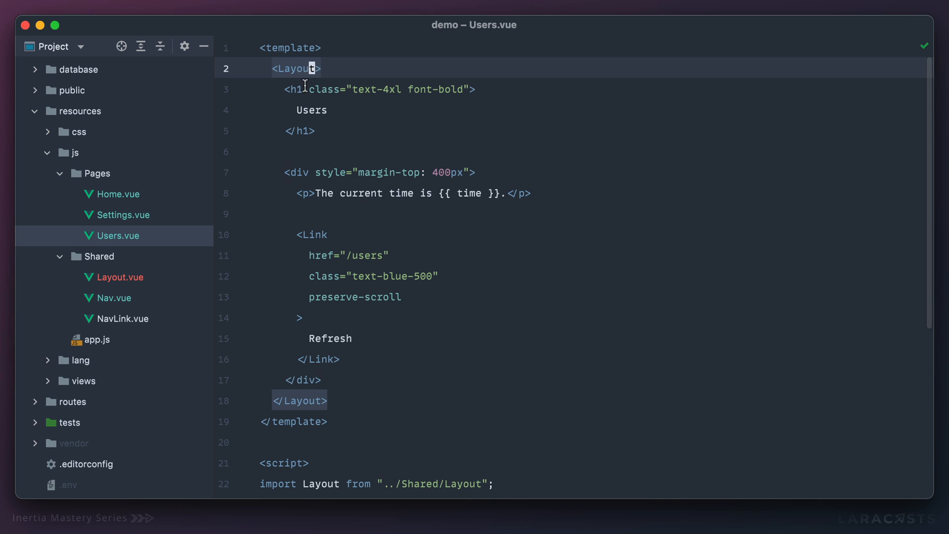
pyautogui.click(123, 214)
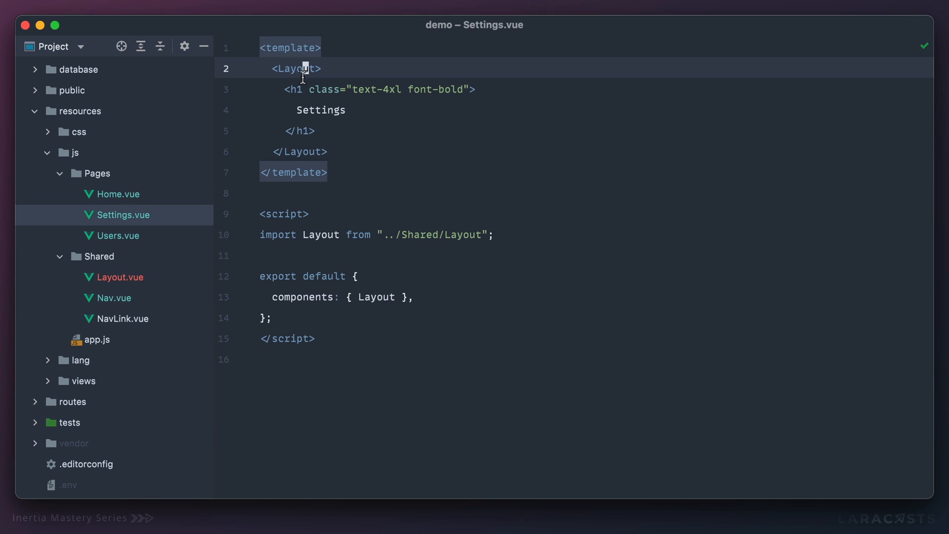
pyautogui.click(119, 194)
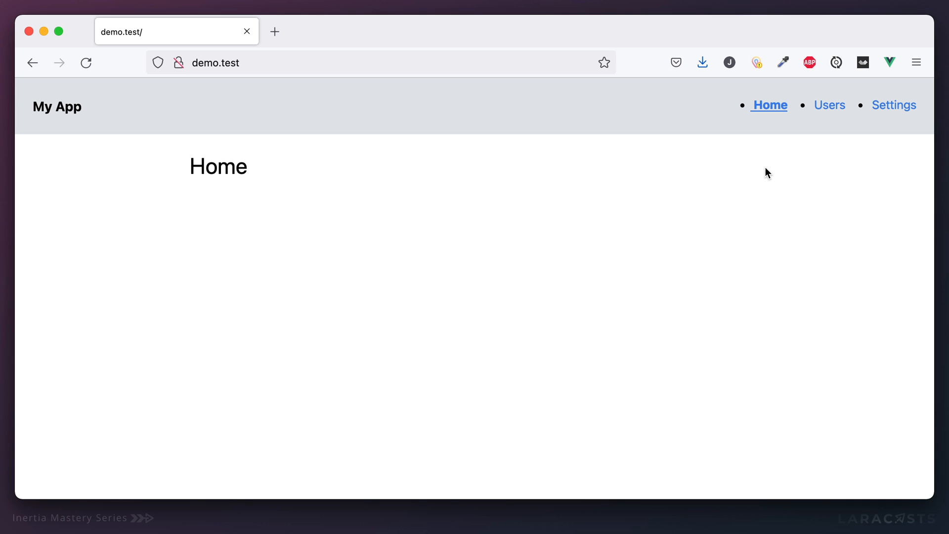
pyautogui.moveTo(830, 105)
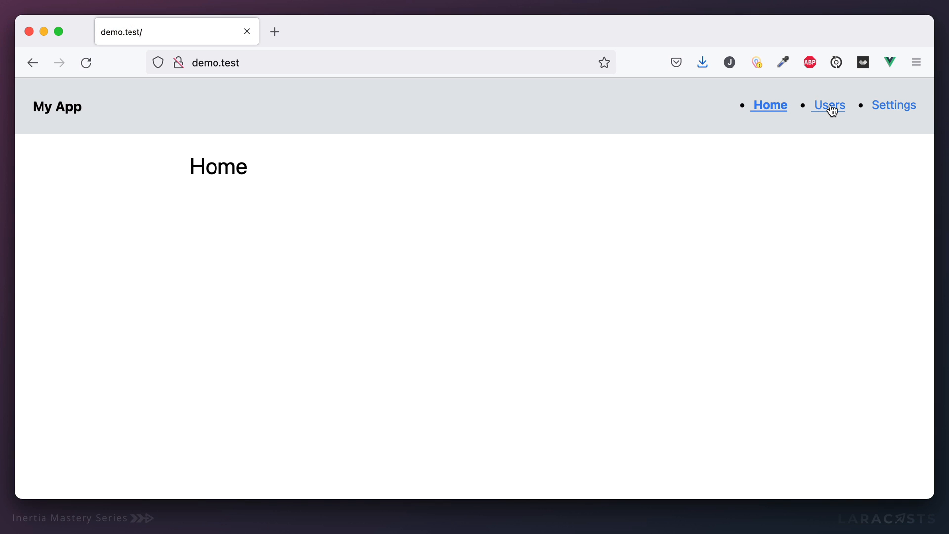
pyautogui.click(827, 105)
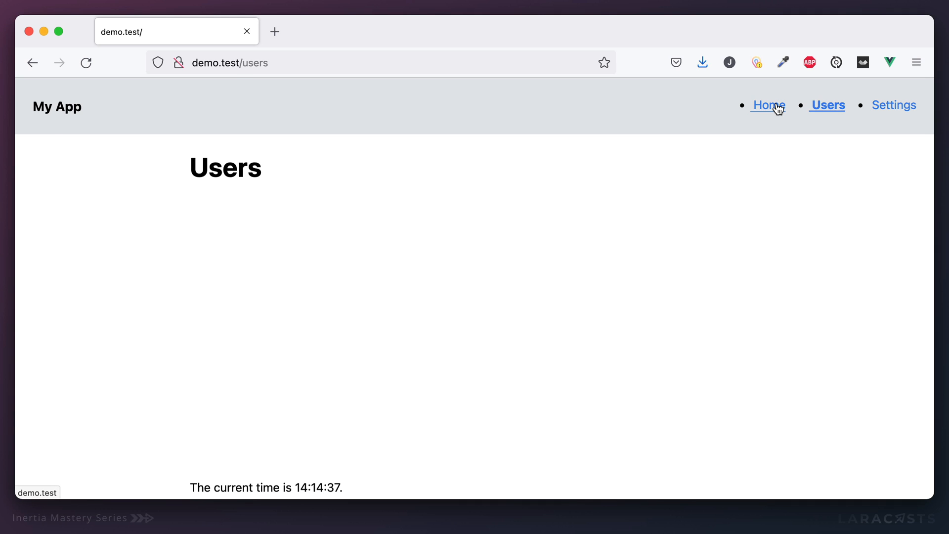
pyautogui.click(767, 105)
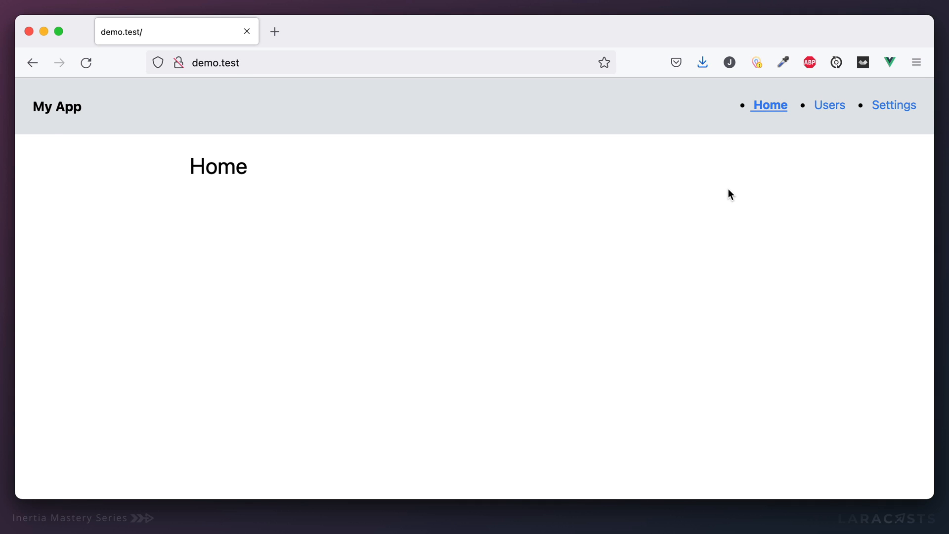